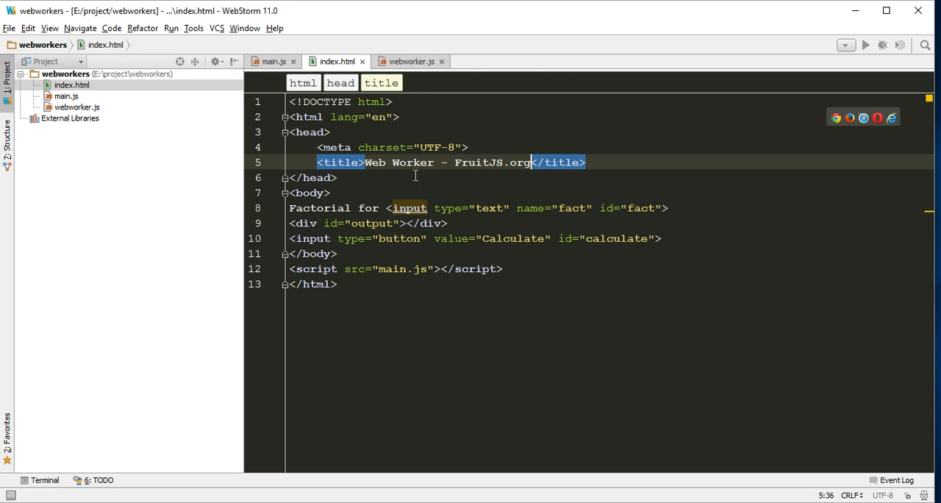
pyautogui.moveTo(819, 128)
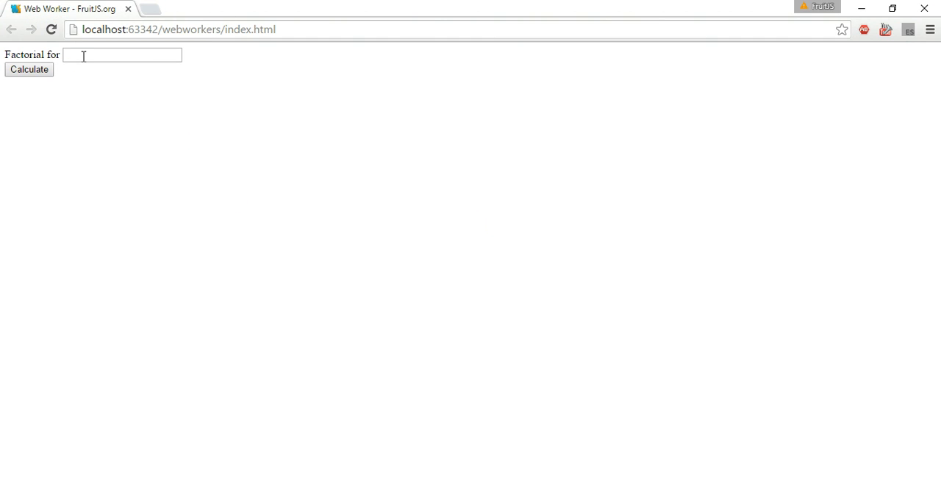
pyautogui.click(118, 56)
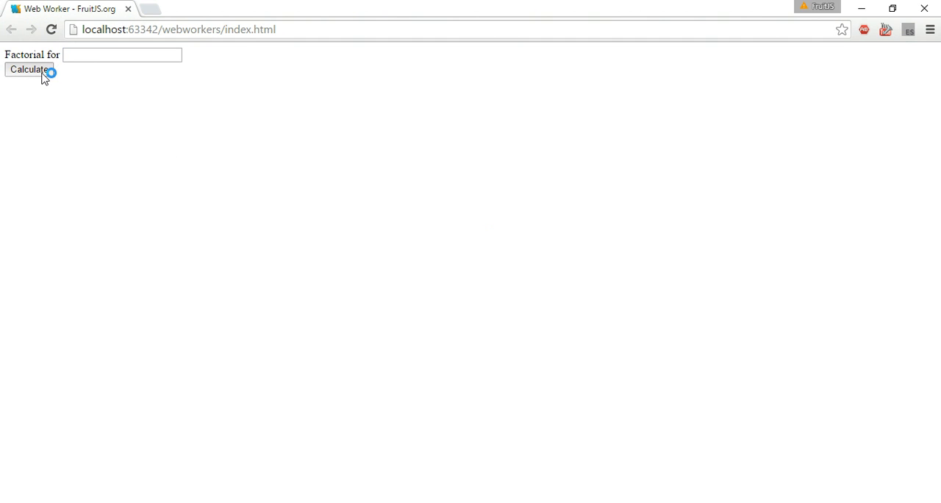
pyautogui.doubleClick(53, 54)
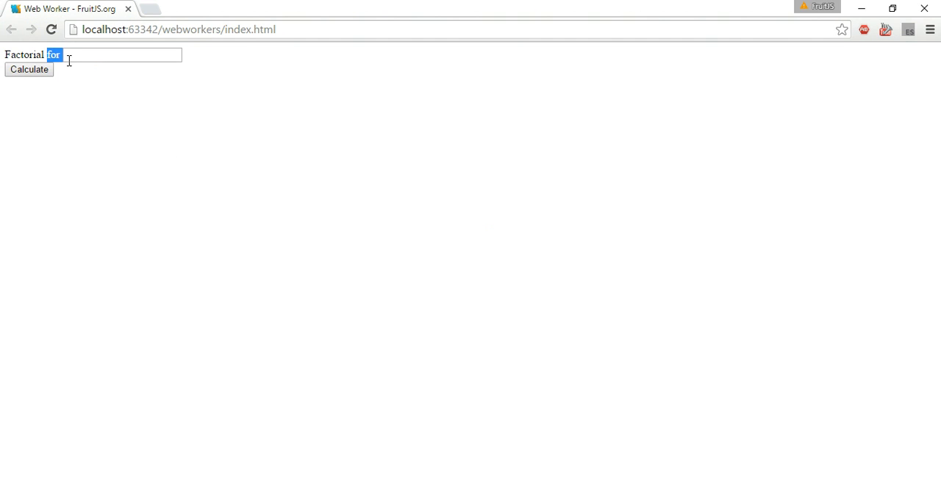
pyautogui.moveTo(75, 54)
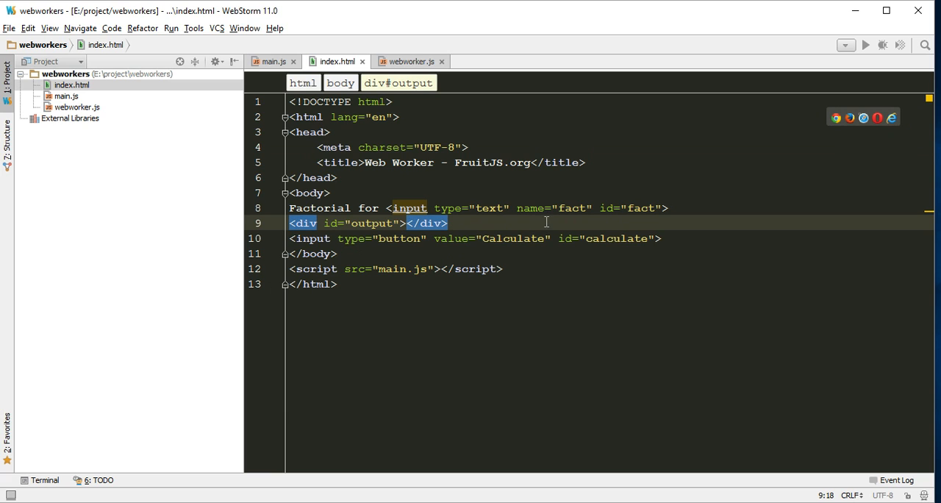
pyautogui.moveTo(453, 292)
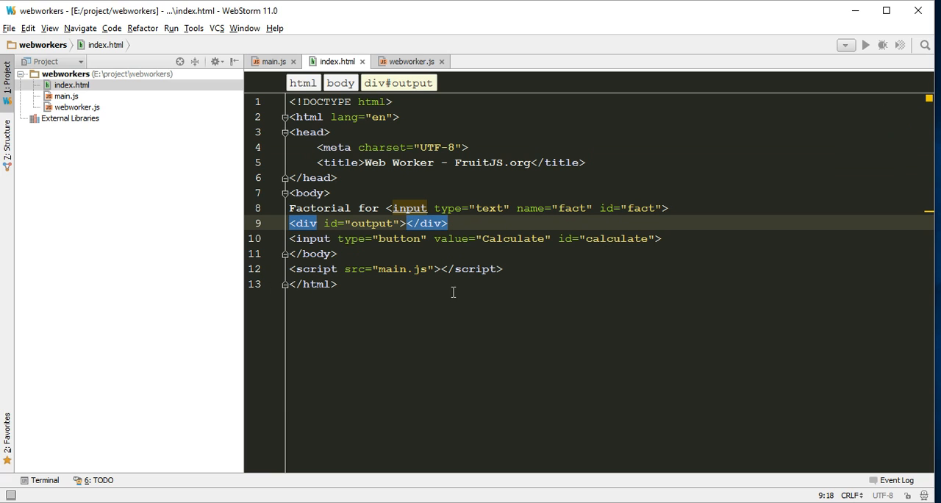
# Check the script line loading main.js in index.html, then switch to main.js
pyautogui.click(419, 268)
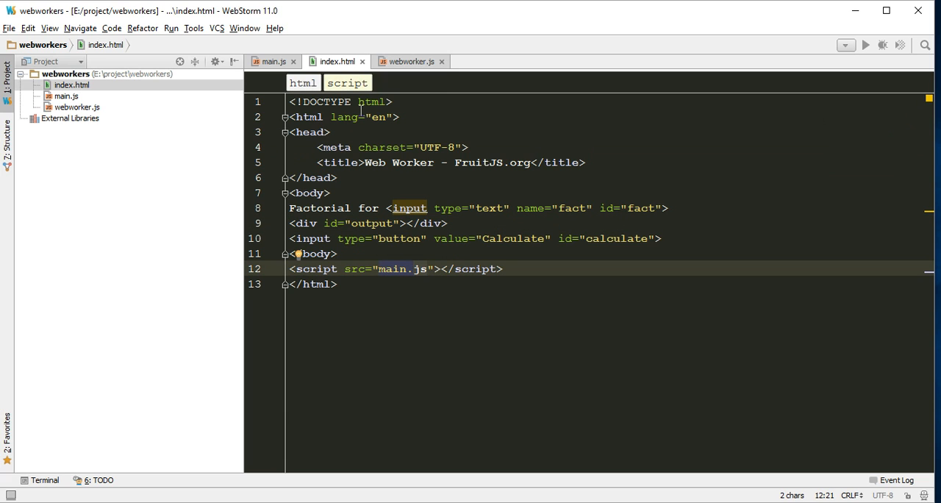
pyautogui.moveTo(283, 58)
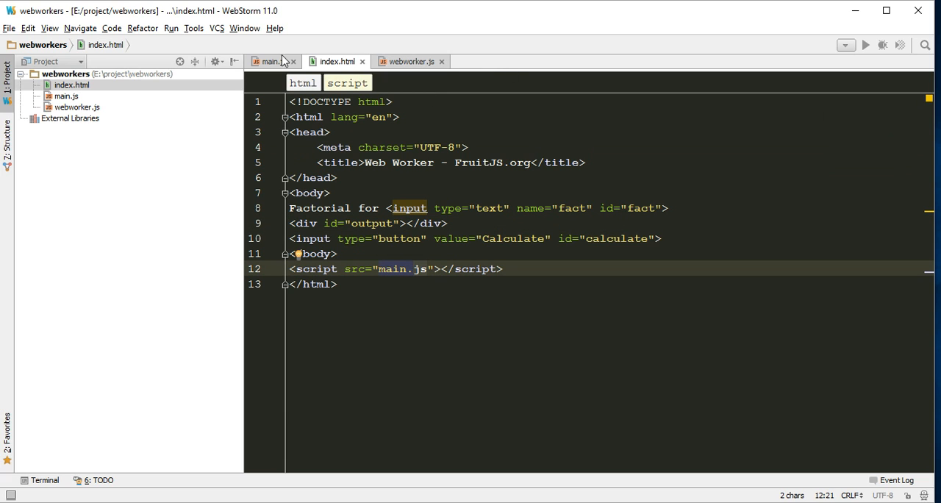
pyautogui.click(278, 61)
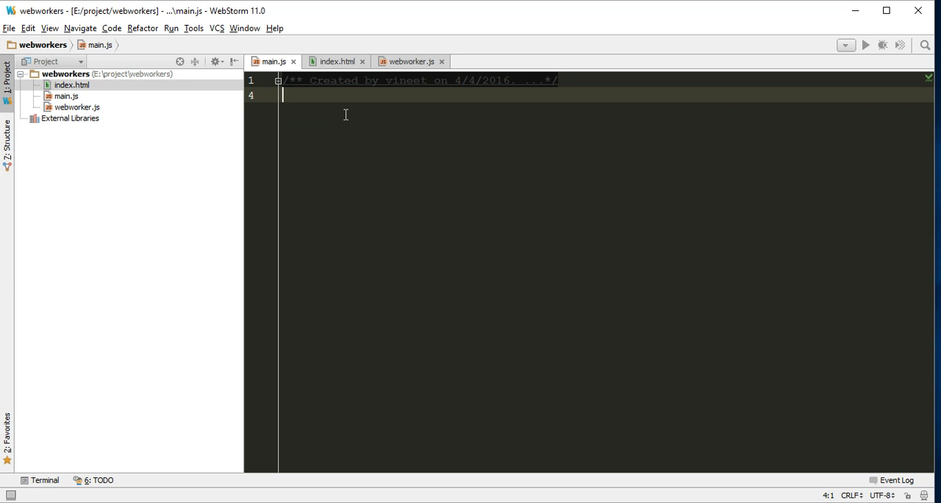
# Declare calculate and output variables via document.getElementById in main.js
pyautogui.write('var')
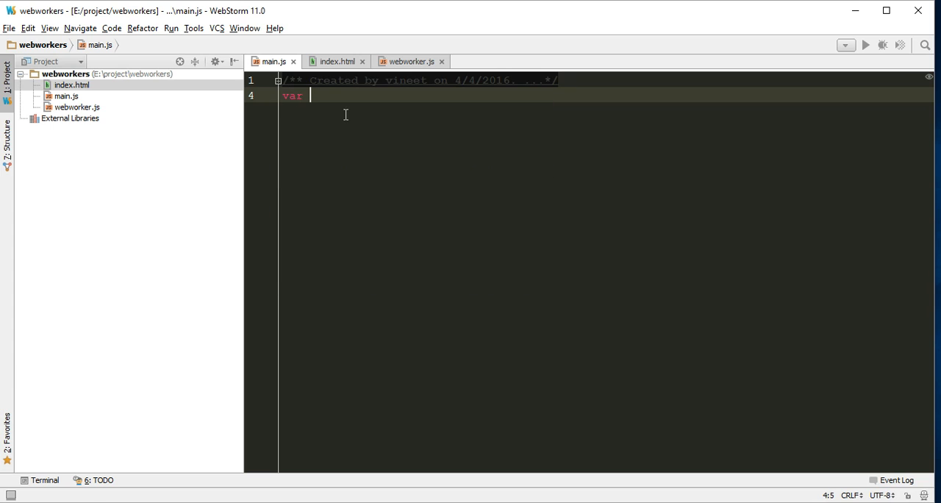
pyautogui.write('cal')
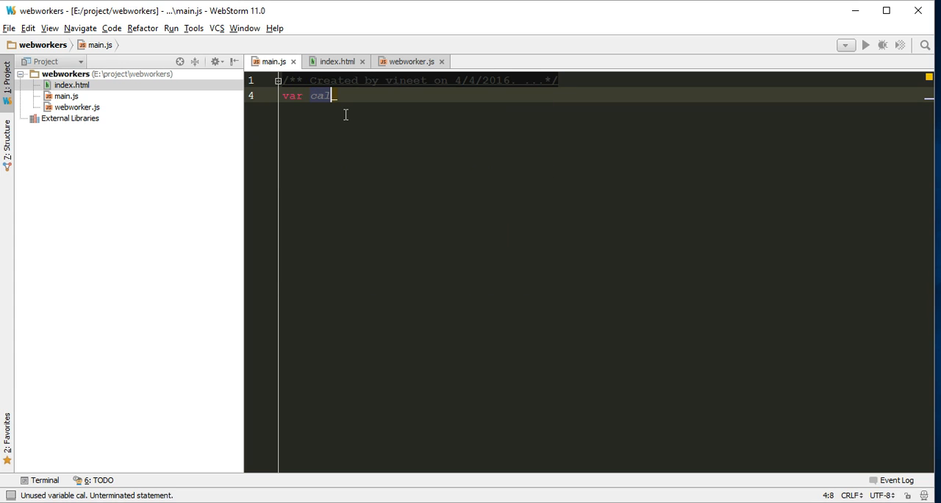
pyautogui.write('culate')
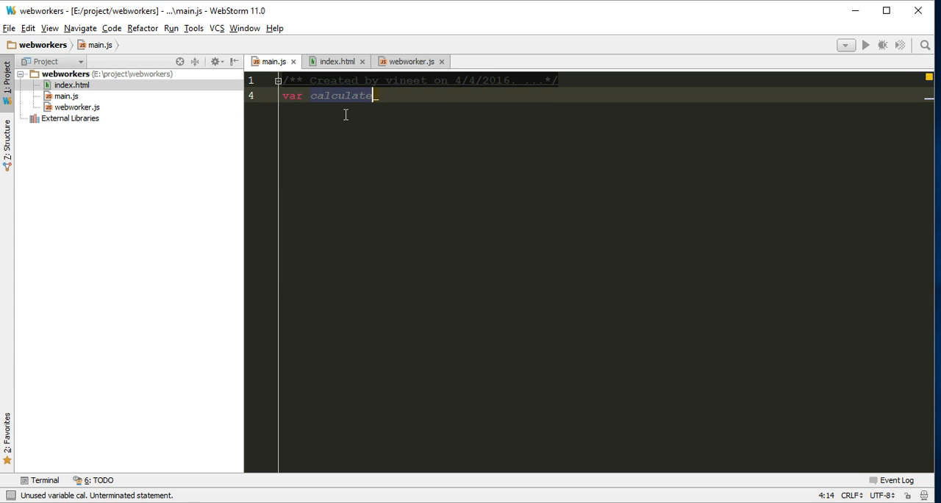
pyautogui.write('= document.getElementById("")')
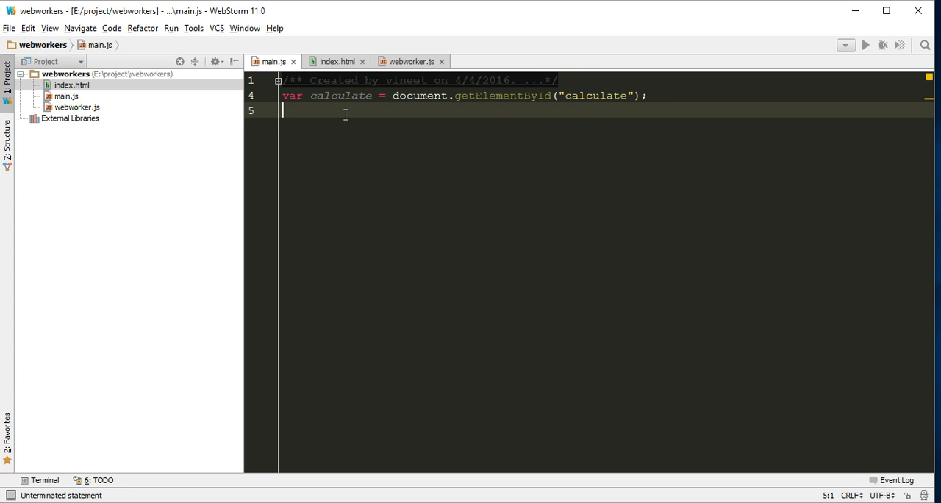
pyautogui.write('var output')
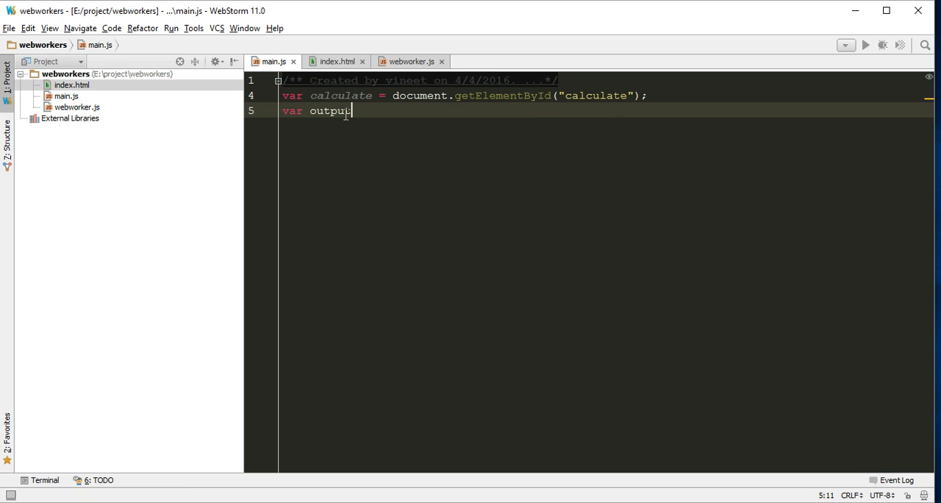
pyautogui.write('= document.getElementById("o")')
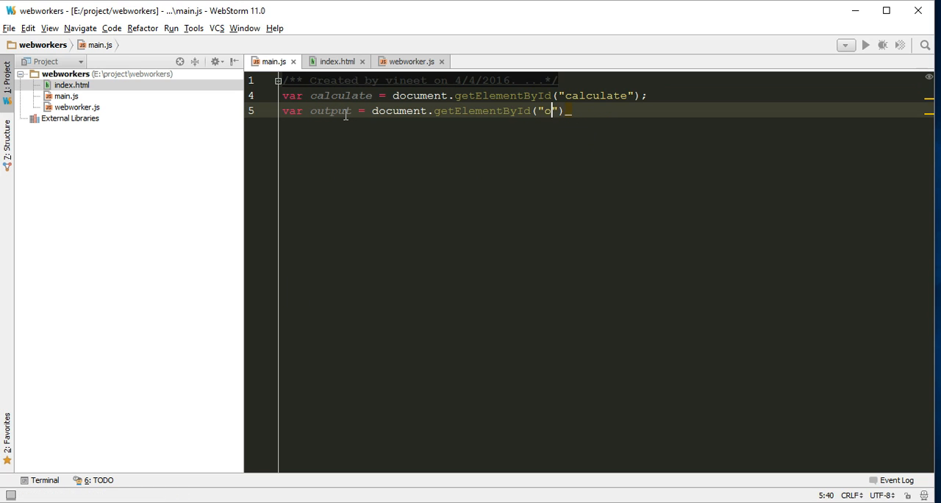
pyautogui.write('utput')
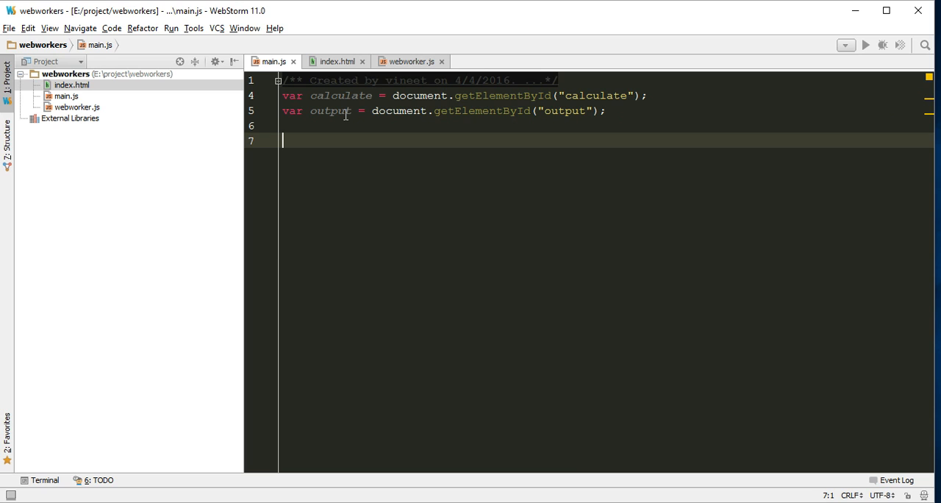
# Declare an empty operation function and spread its body over several lines
pyautogui.write('var oper')
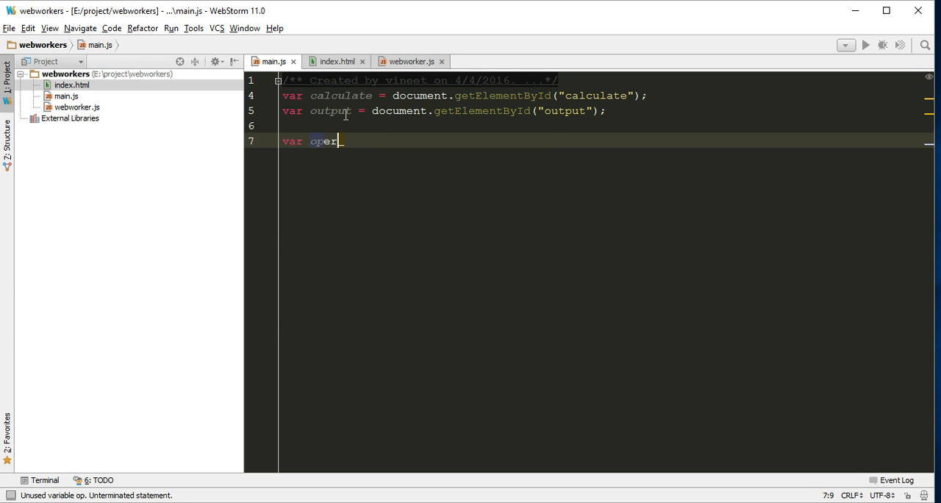
pyautogui.write('ation=')
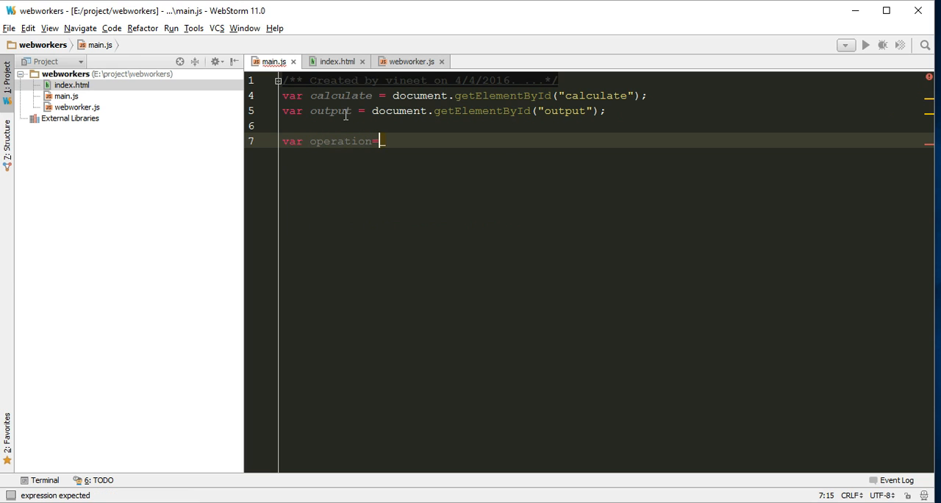
pyautogui.write('function(){')
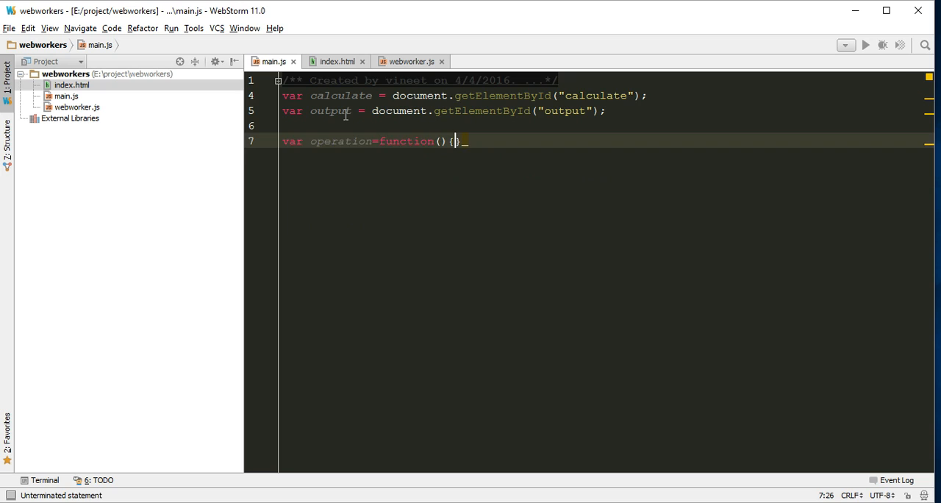
pyautogui.press('Enter')
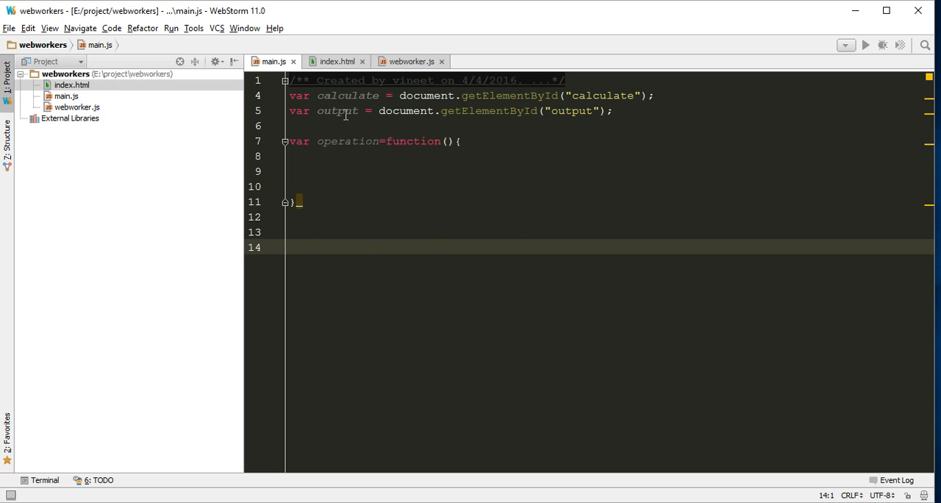
# Add calculate.addEventListener("click", operation), correcting the mistyped 'click'
pyautogui.write('c')
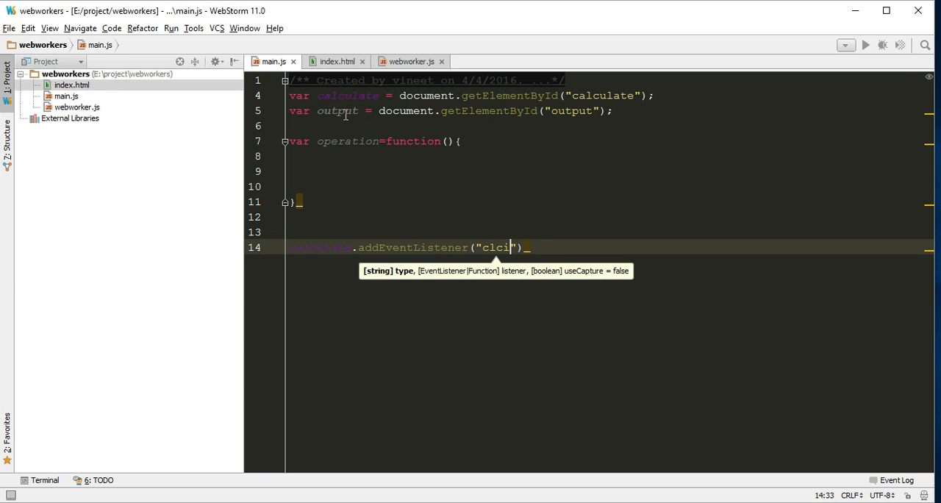
pyautogui.press('Backspace')
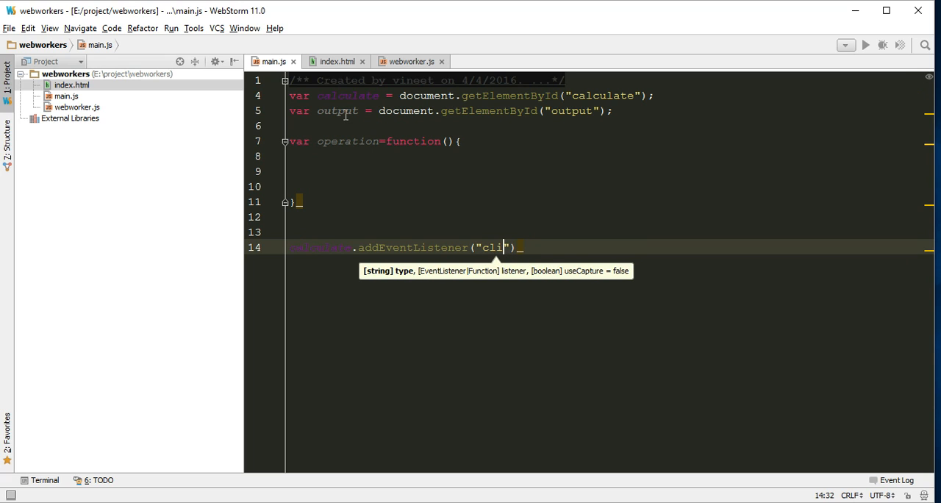
pyautogui.write('ck')
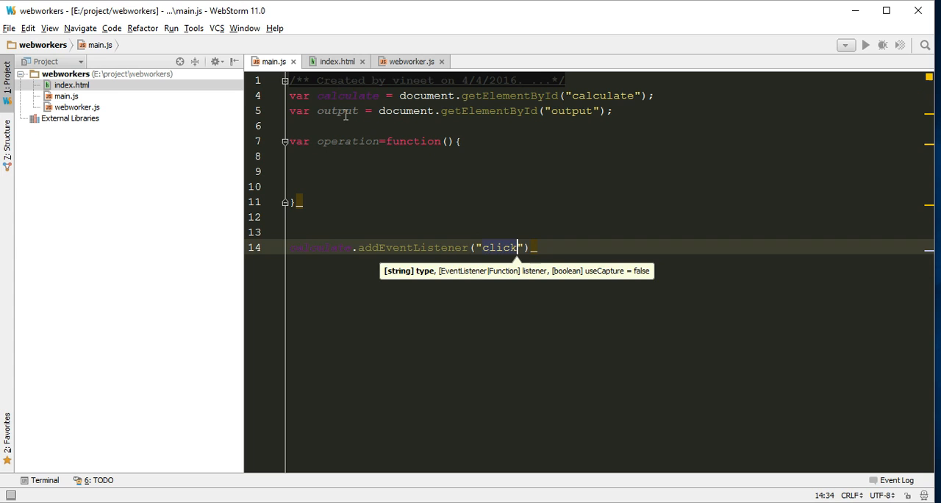
pyautogui.write(',')
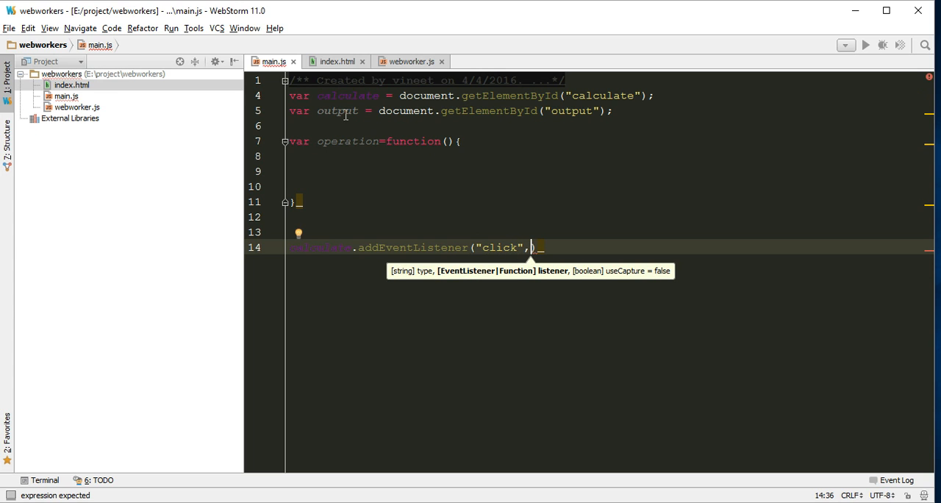
pyautogui.write('operation')
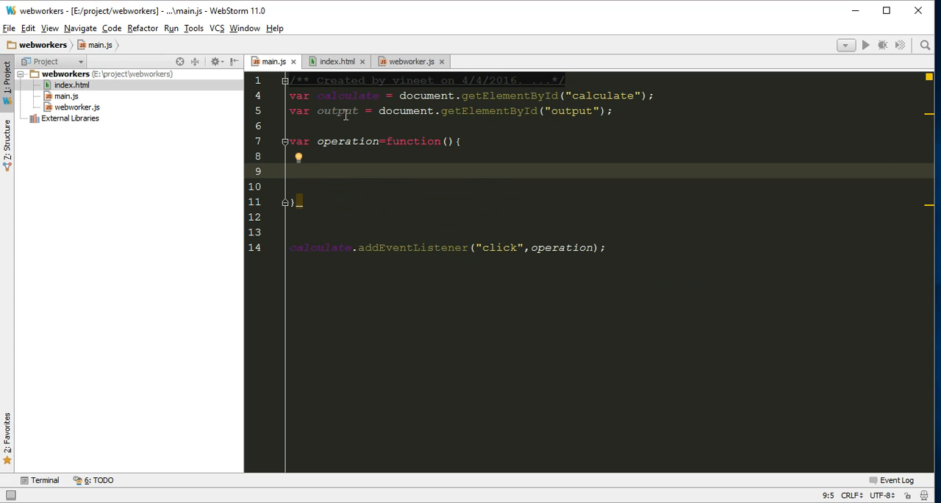
# Open an if (window.Worker) block inside the operation function
pyautogui.write('if')
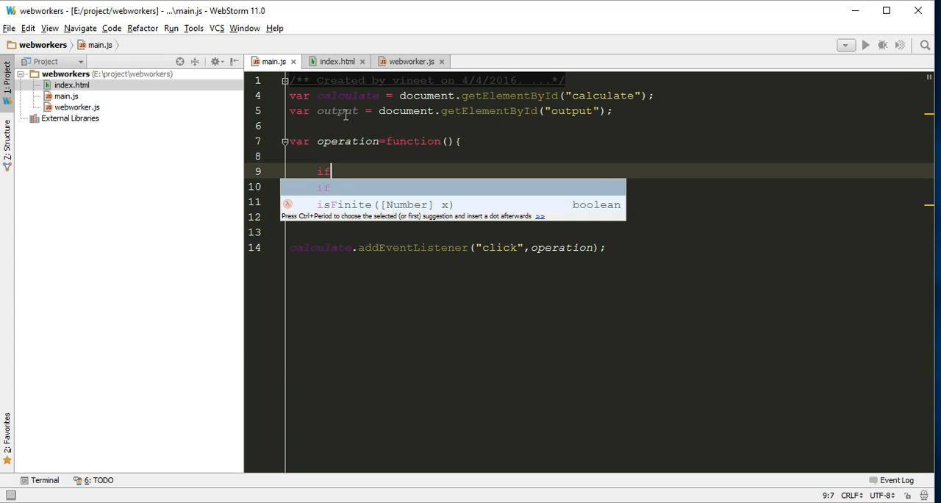
pyautogui.write('(')
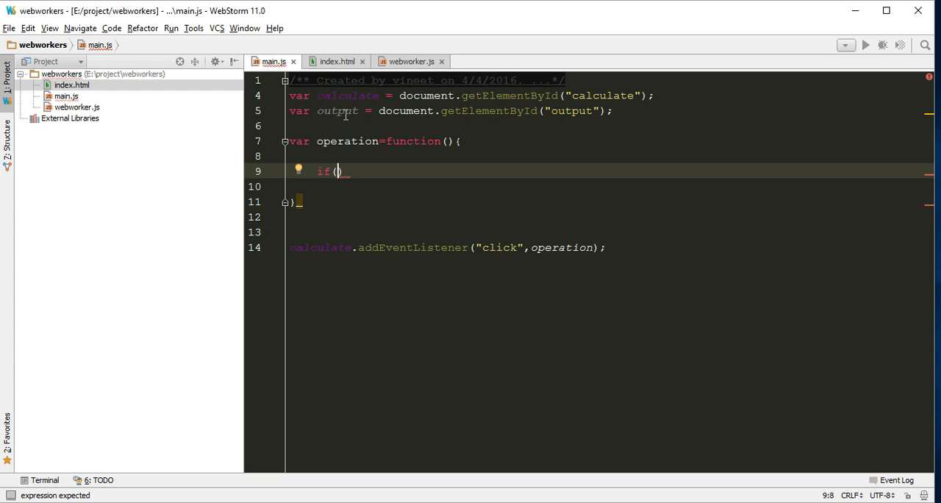
pyautogui.write('window.;')
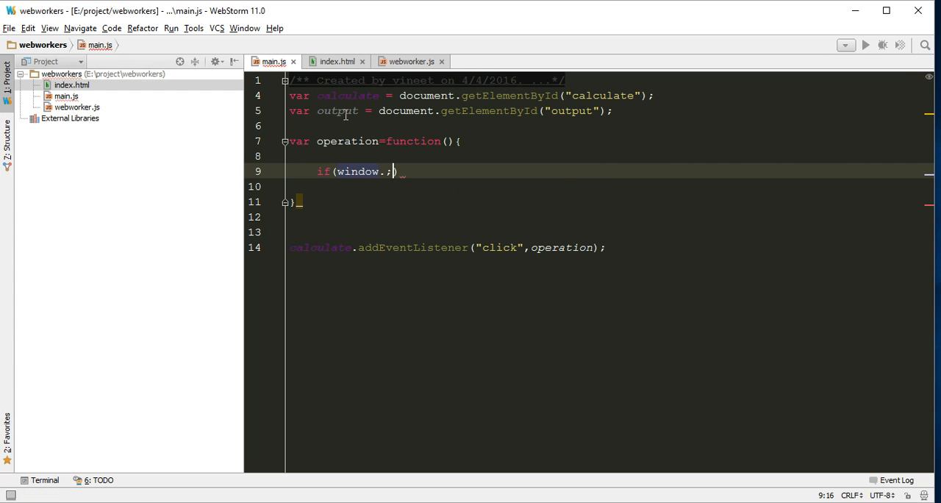
pyautogui.write('Work')
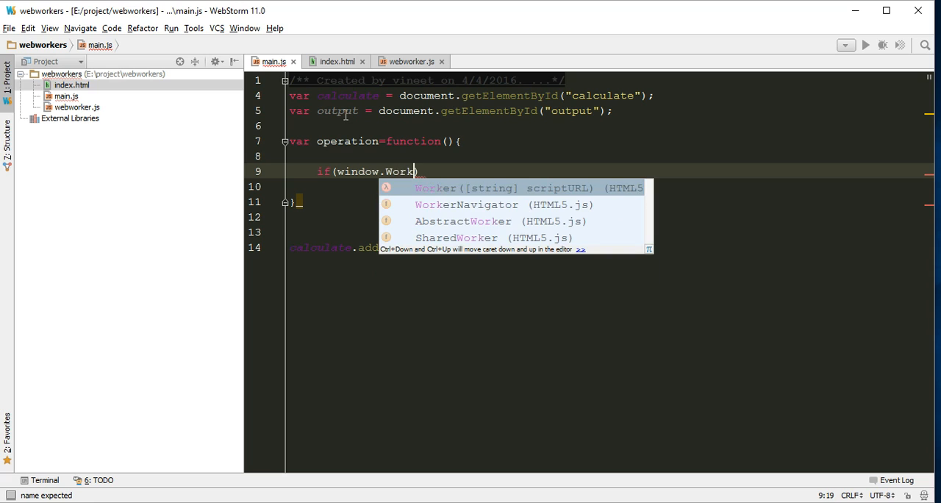
pyautogui.press('Enter')
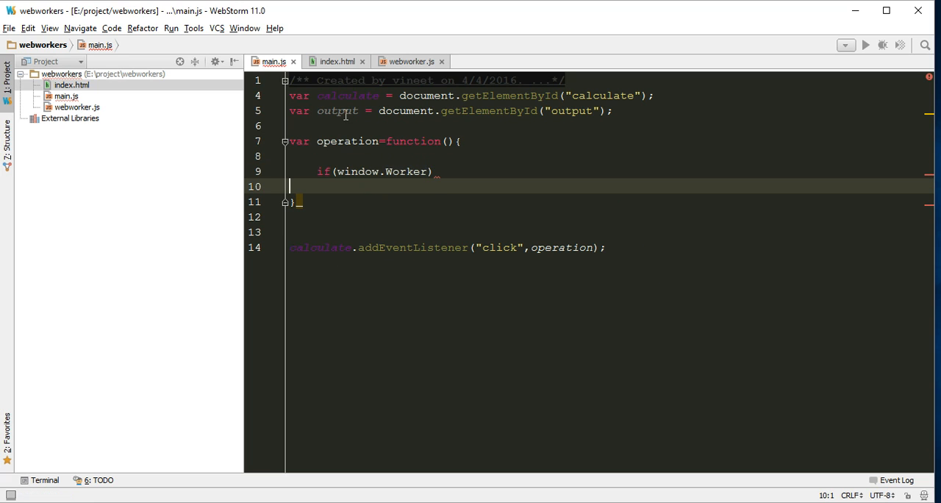
pyautogui.write('{')
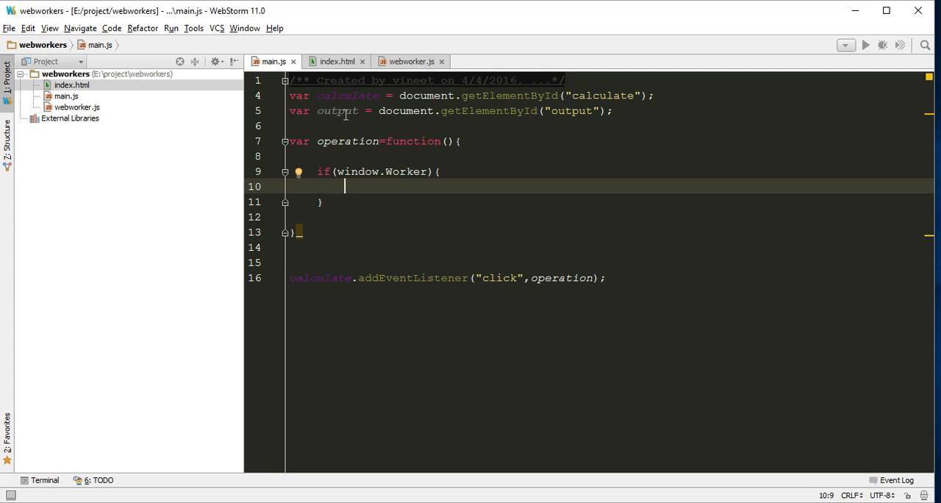
# Create var worker = new Worker("webworker.js") inside the check
pyautogui.write('var')
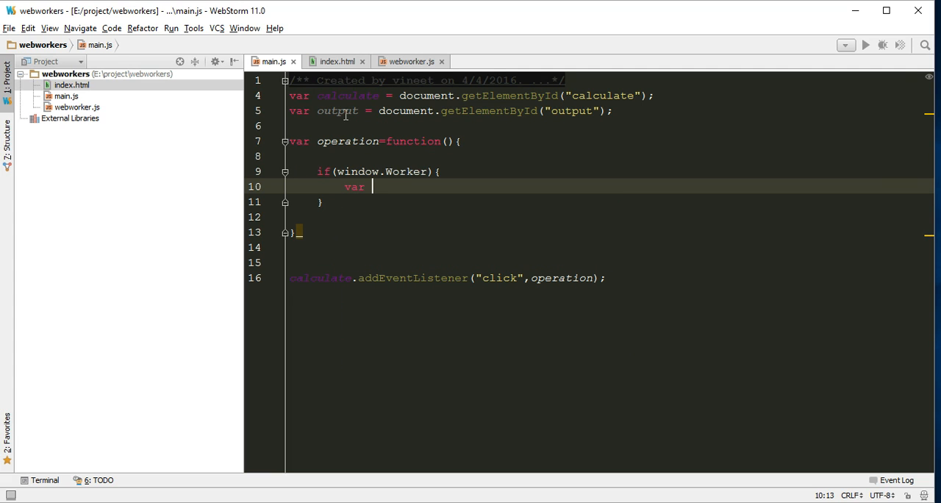
pyautogui.write('worker=new Worker(')
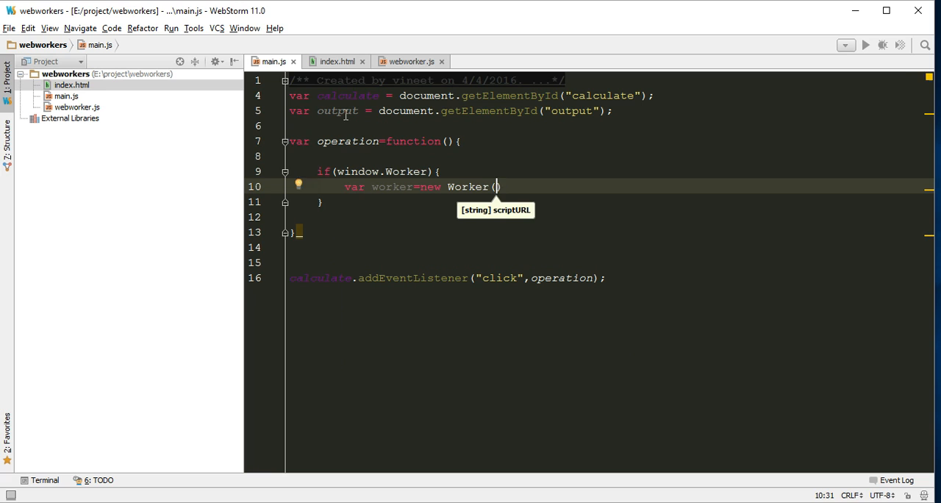
pyautogui.write('""')
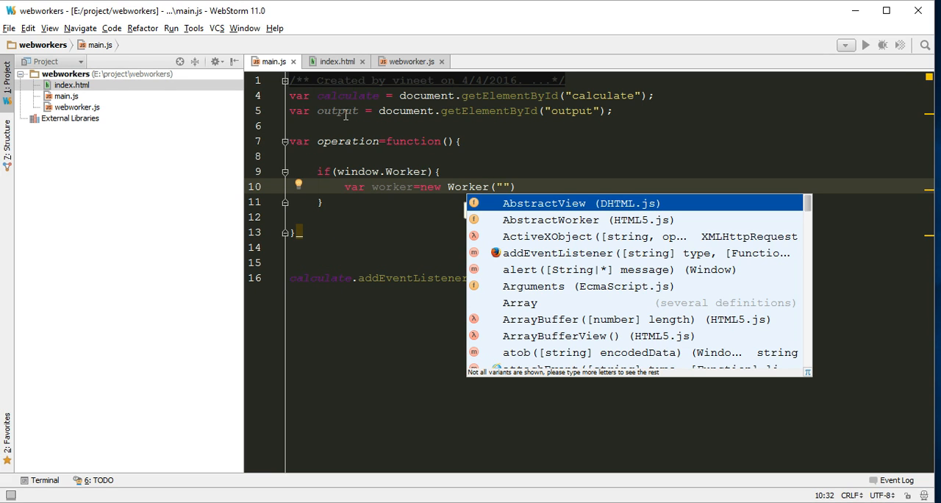
pyautogui.write('w')
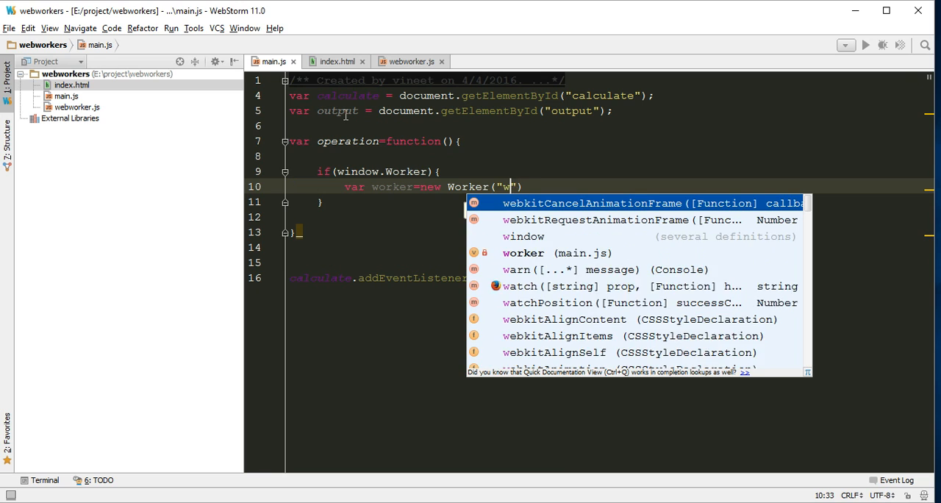
pyautogui.write('ebworker.js')
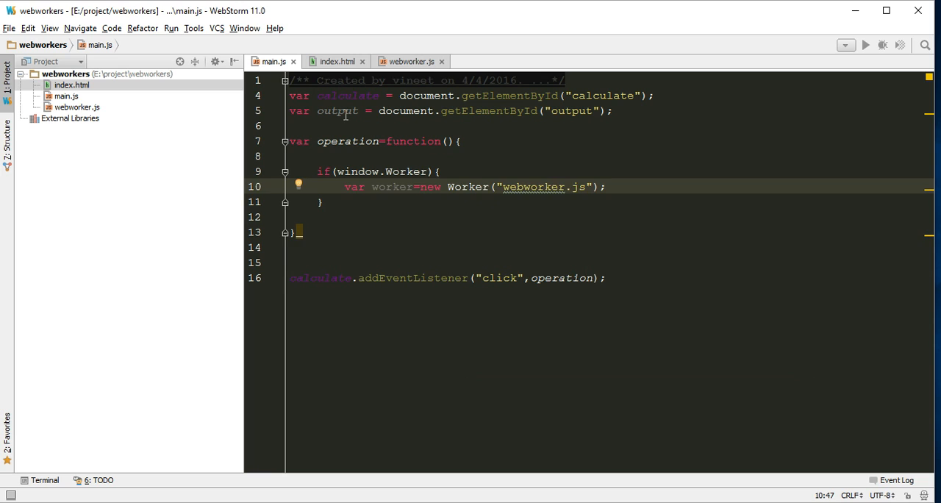
pyautogui.write('v')
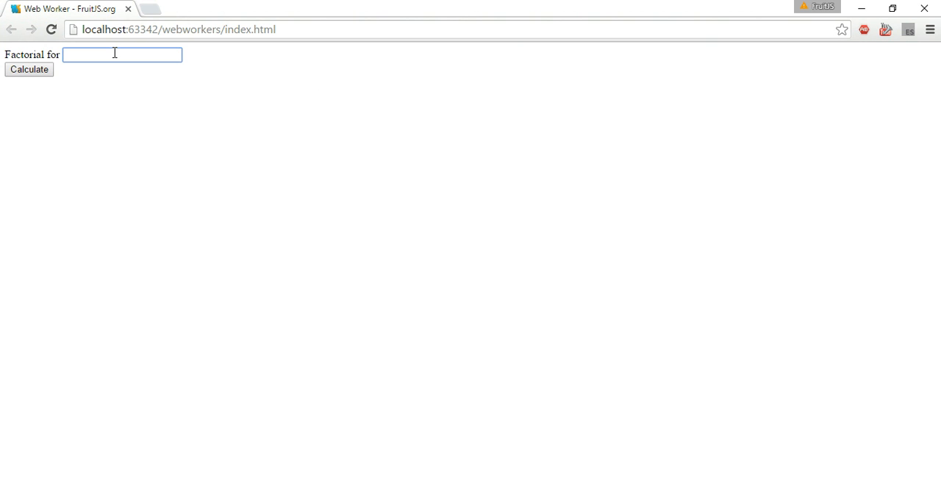
pyautogui.click(117, 55)
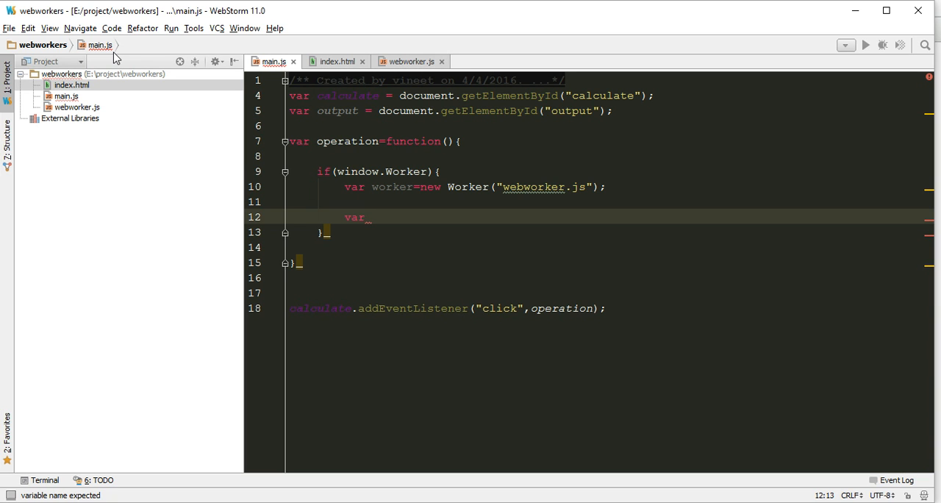
# Store Number(document.getElementById("fact").value) in a num variable
pyautogui.write('num=')
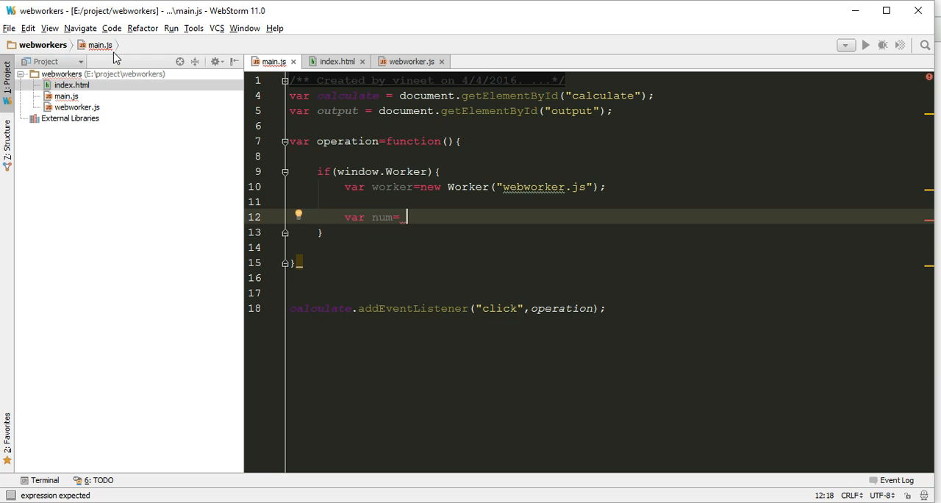
pyautogui.write('document.getElementById(')
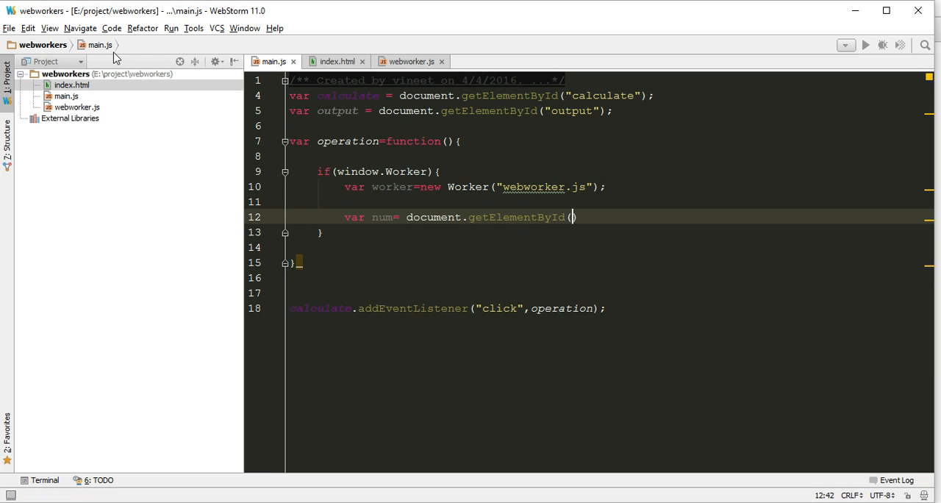
pyautogui.write('""')
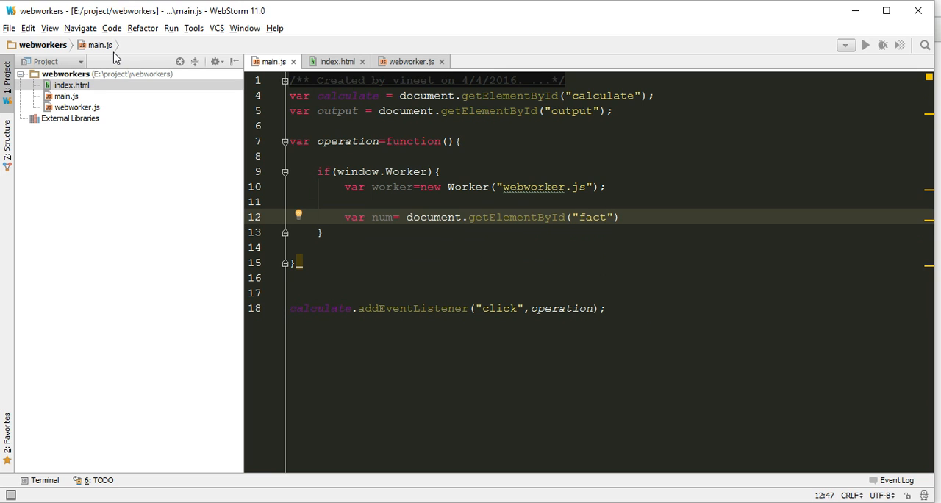
pyautogui.write('.')
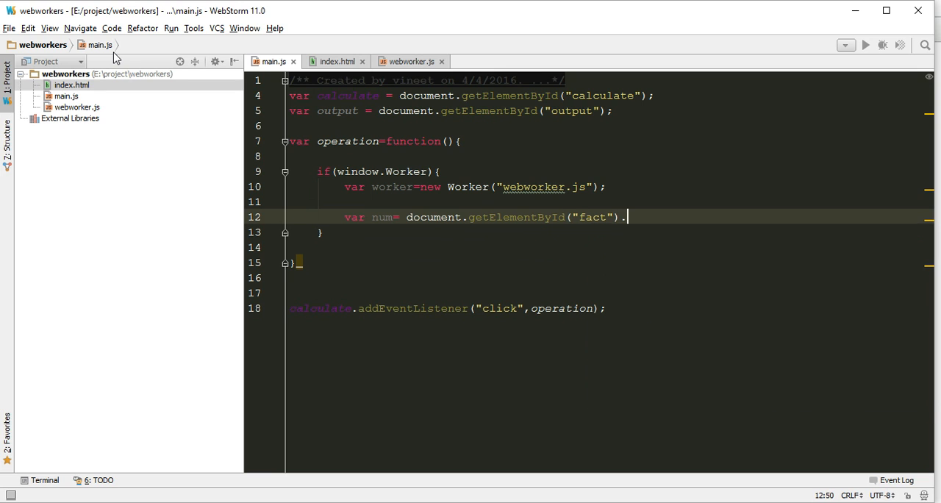
pyautogui.write('value')
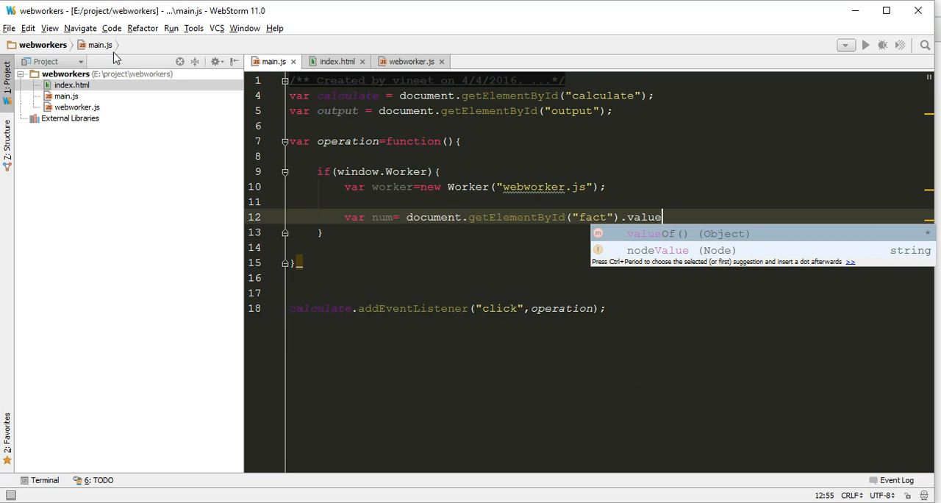
pyautogui.write(');')
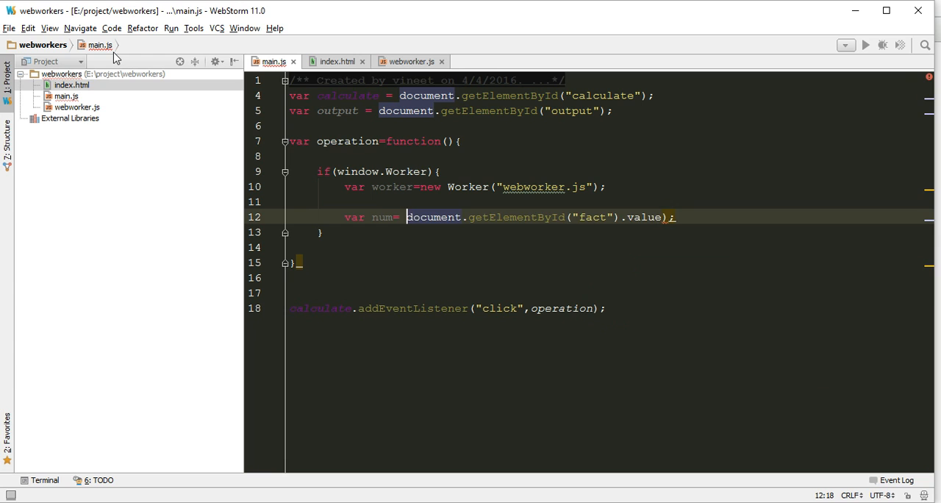
pyautogui.write('Number(')
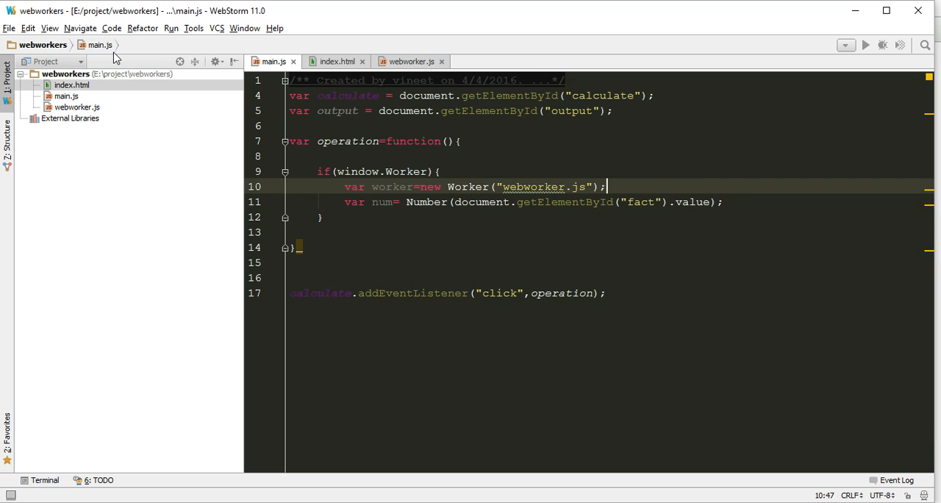
pyautogui.press('Enter')
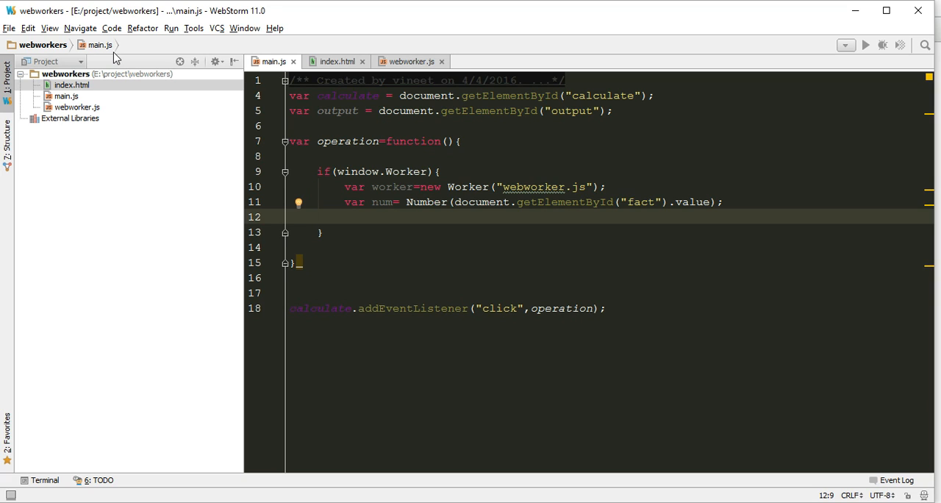
# Send num to the worker with worker.postMessage(num)
pyautogui.write('work')
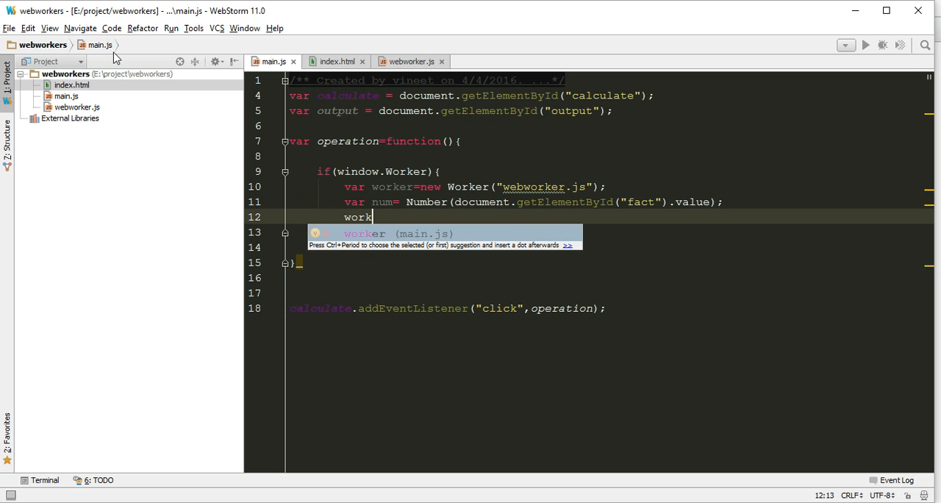
pyautogui.write('er')
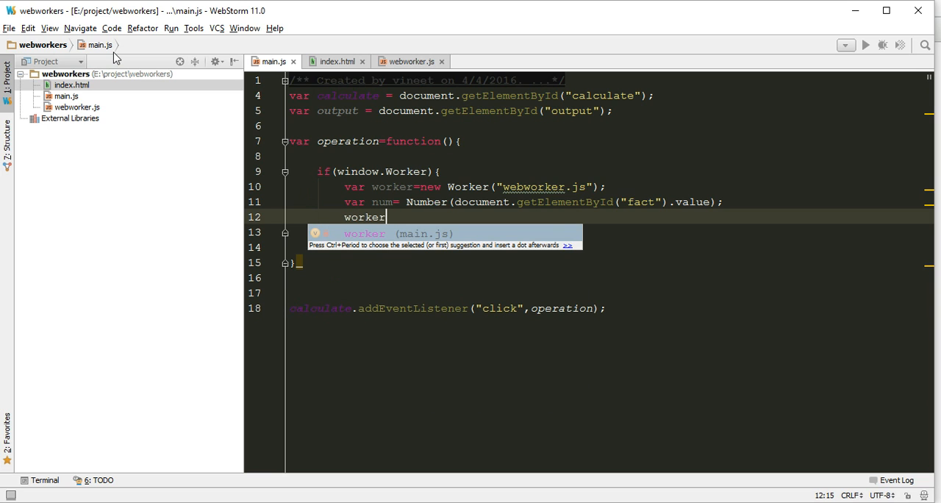
pyautogui.write('.postMessage(')
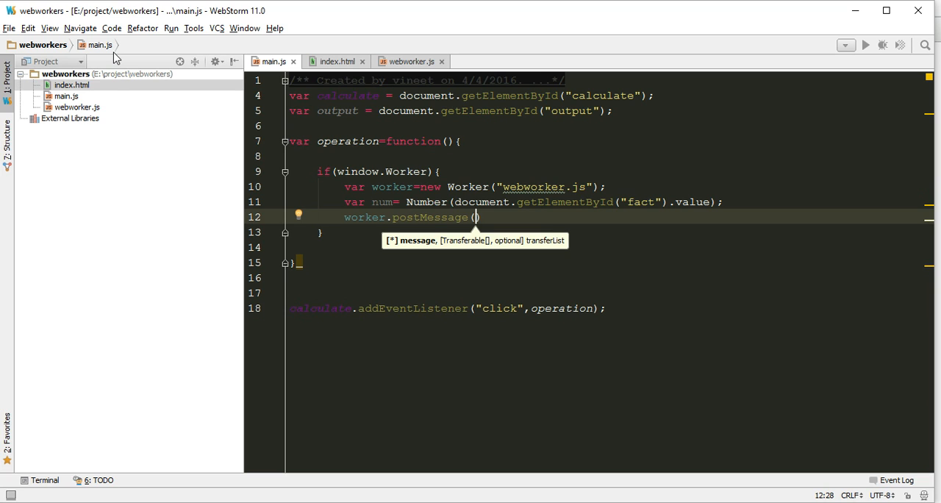
pyautogui.write('num')
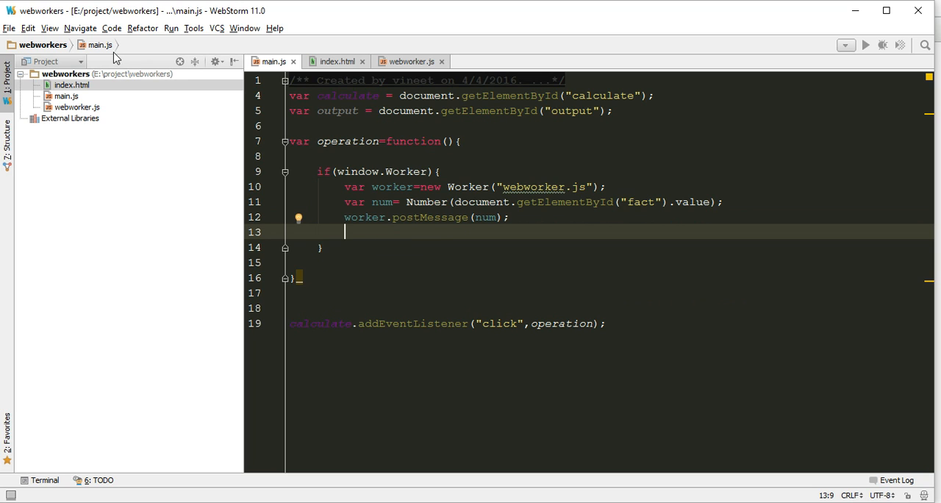
# Assign an empty function to worker.onmessage
pyautogui.write('worker')
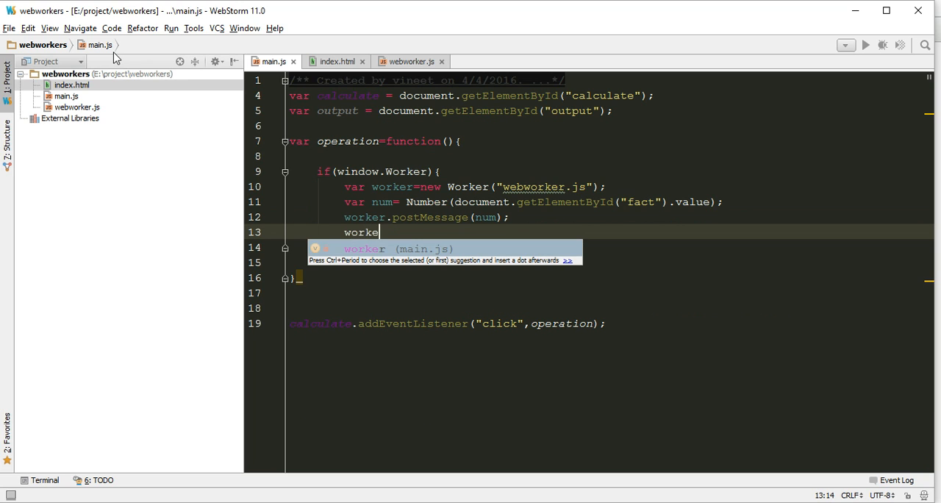
pyautogui.write('.o')
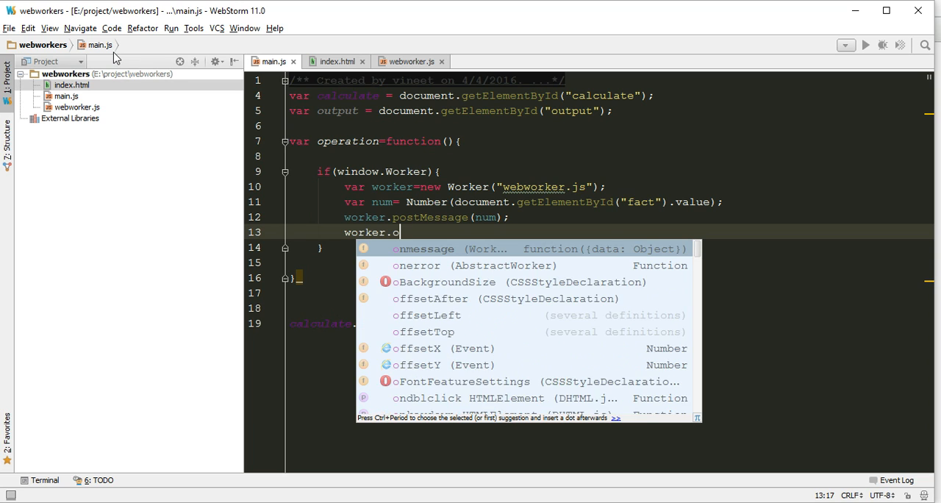
pyautogui.write('nmessage')
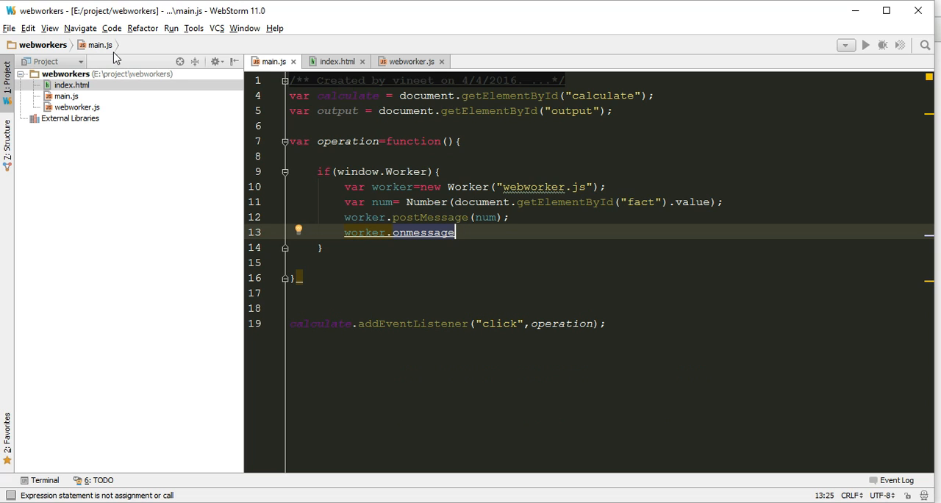
pyautogui.write('=')
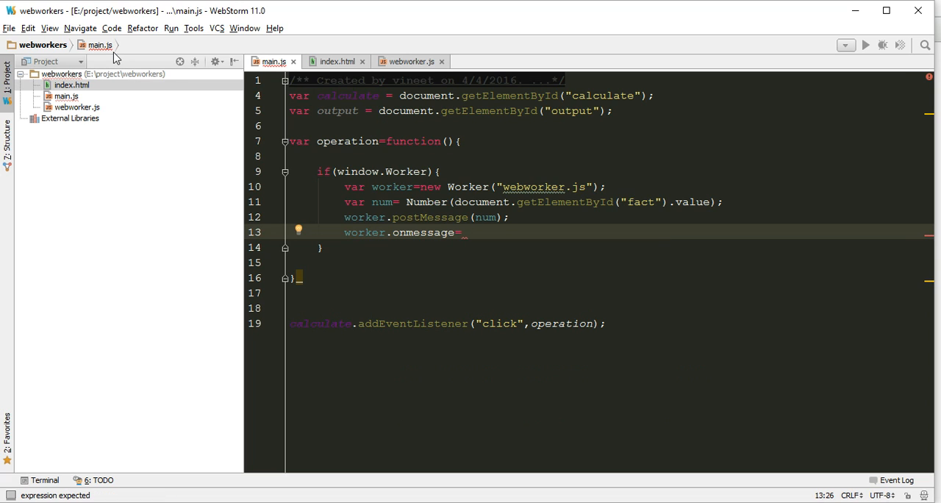
pyautogui.write('function(){')
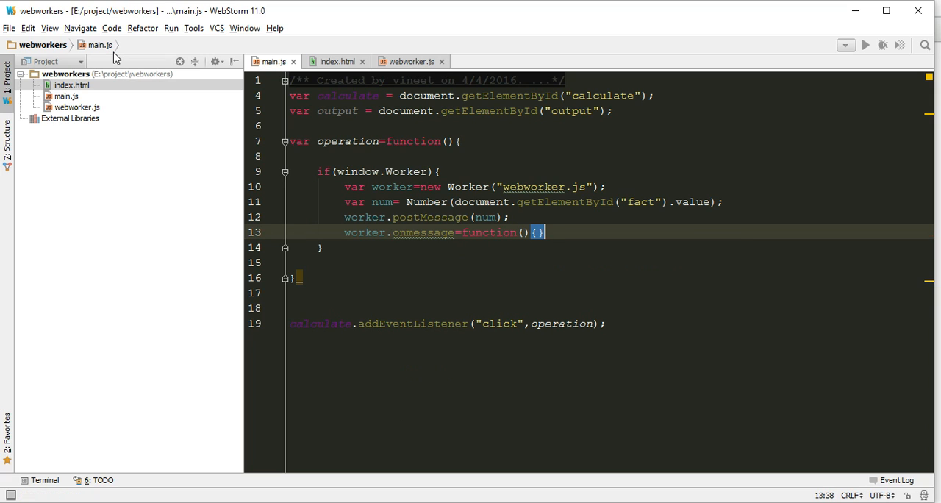
pyautogui.write(';')
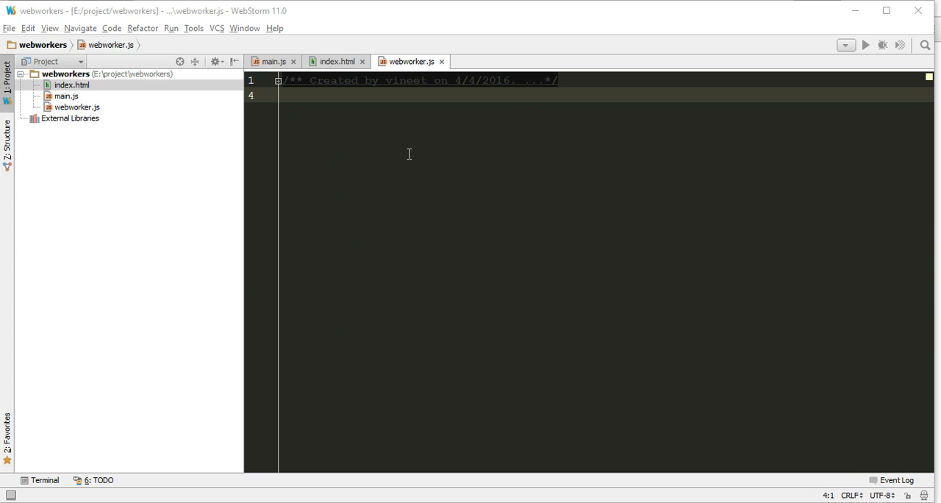
# Define an onmessage function in webworker.js with blank lines in its body
pyautogui.write('onmessage=')
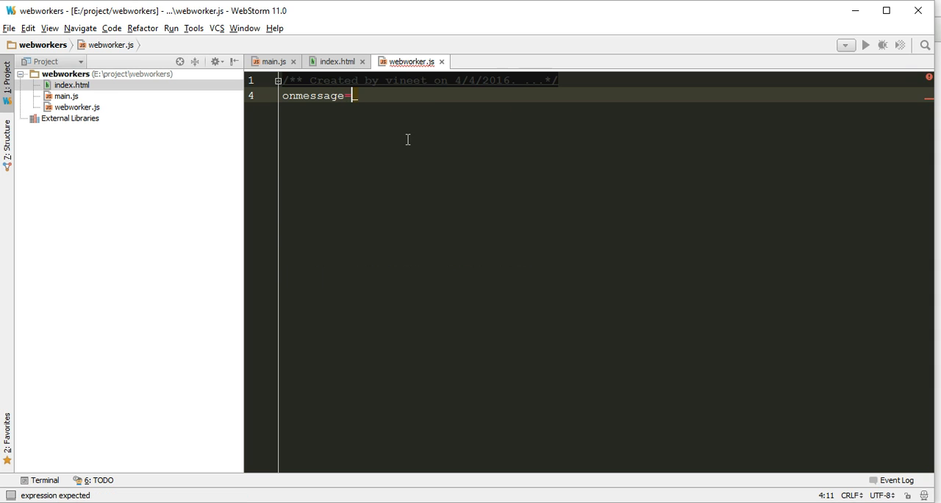
pyautogui.write('function()')
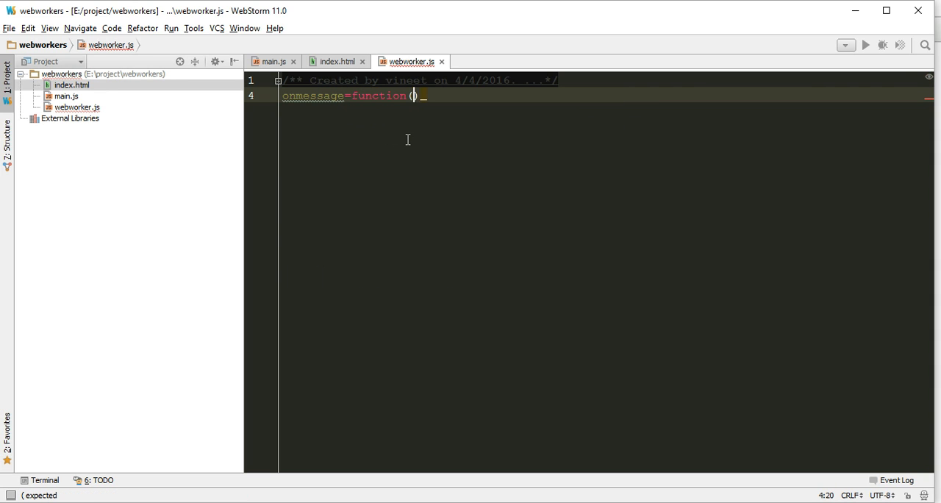
pyautogui.write('{}')
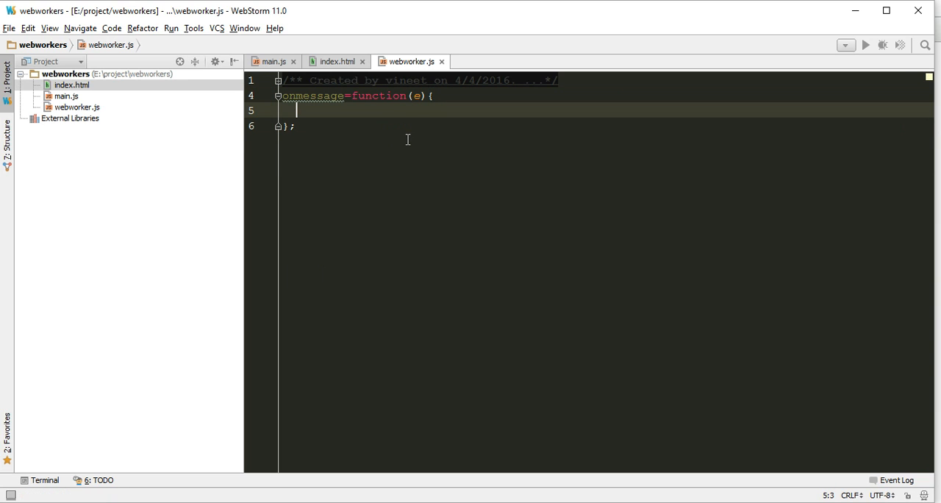
pyautogui.press('Enter')
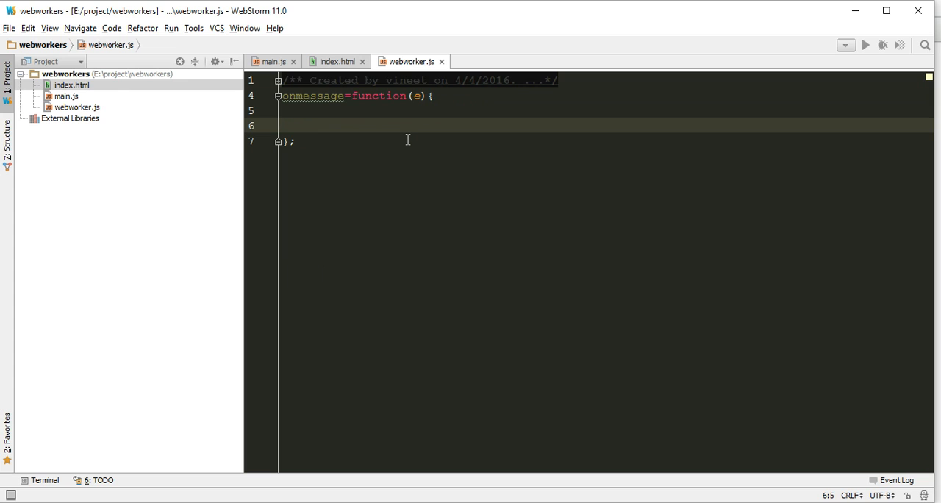
pyautogui.press('Enter')
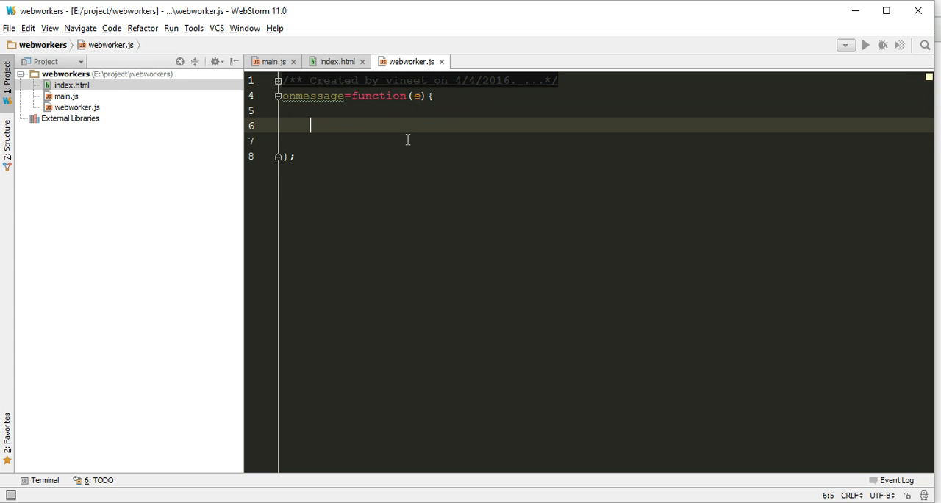
# Add if (e.data !== undefined) { inside the handler
pyautogui.write('if(e')
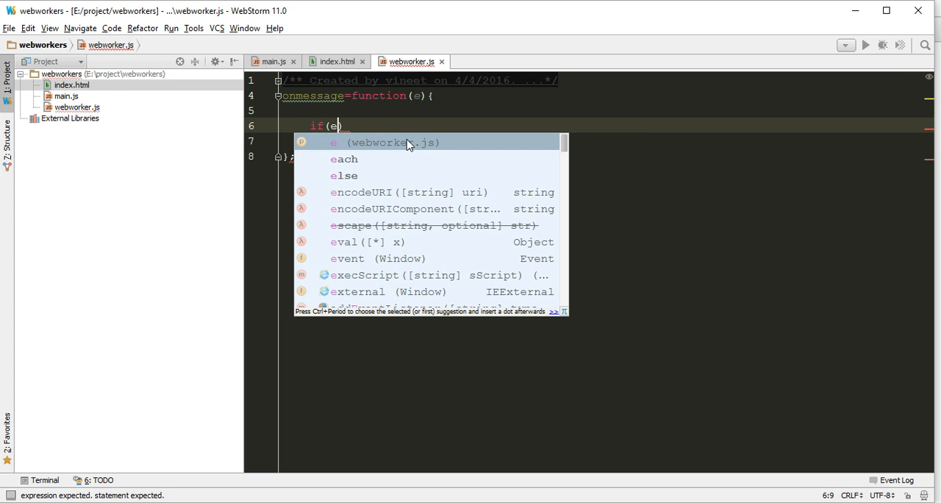
pyautogui.write('.data')
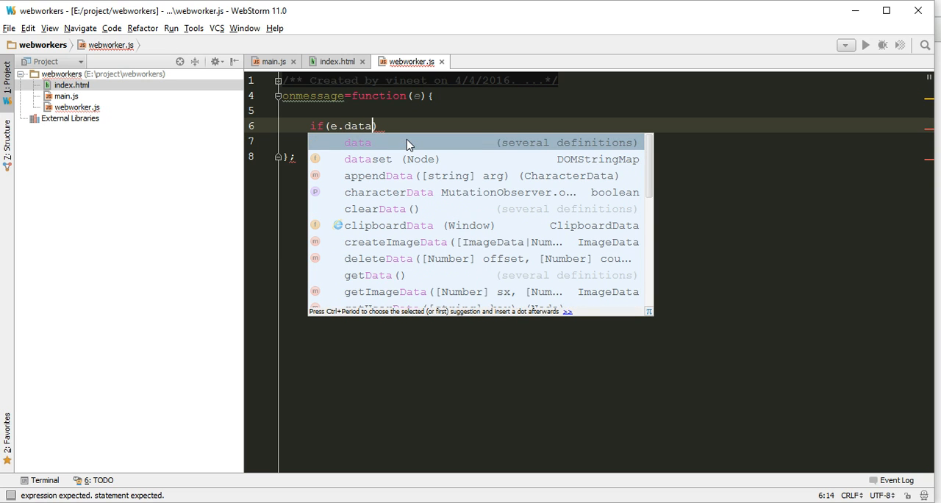
pyautogui.write('!=')
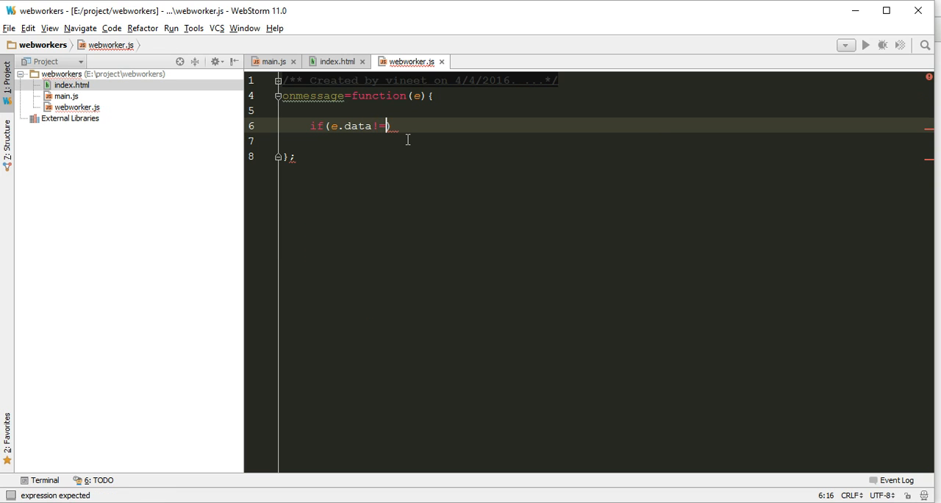
pyautogui.write('==')
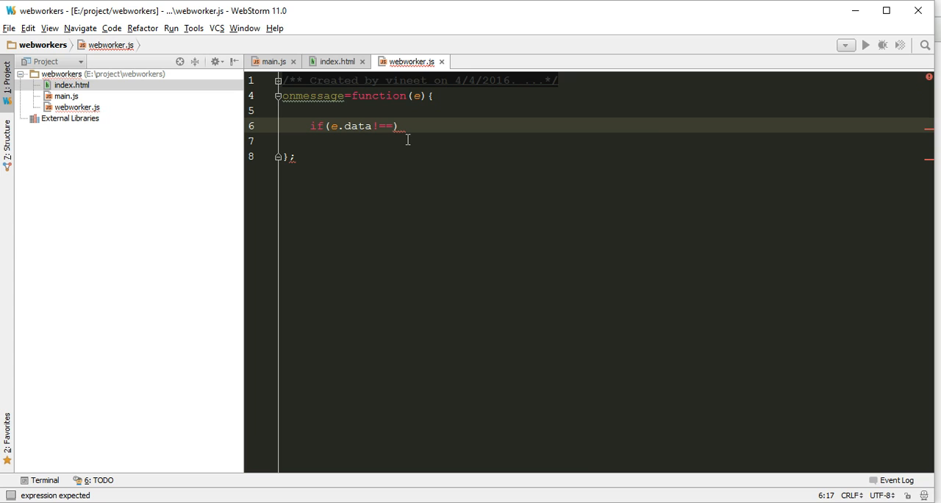
pyautogui.write('unde')
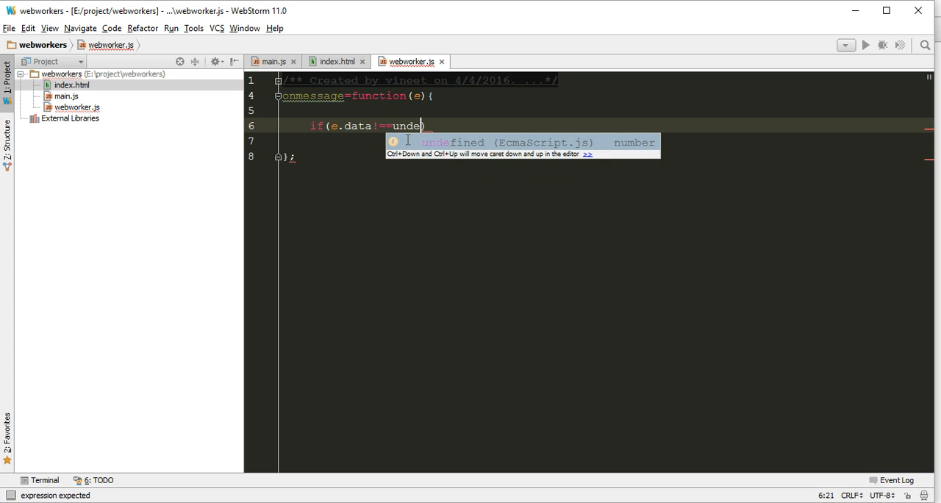
pyautogui.write('fined) {')
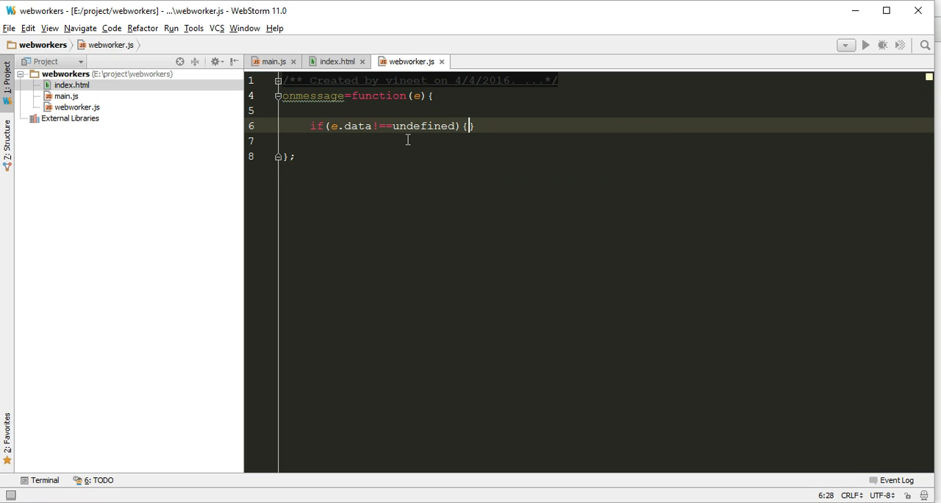
# Start declaring var fact as a function named foo
pyautogui.write('var fact')
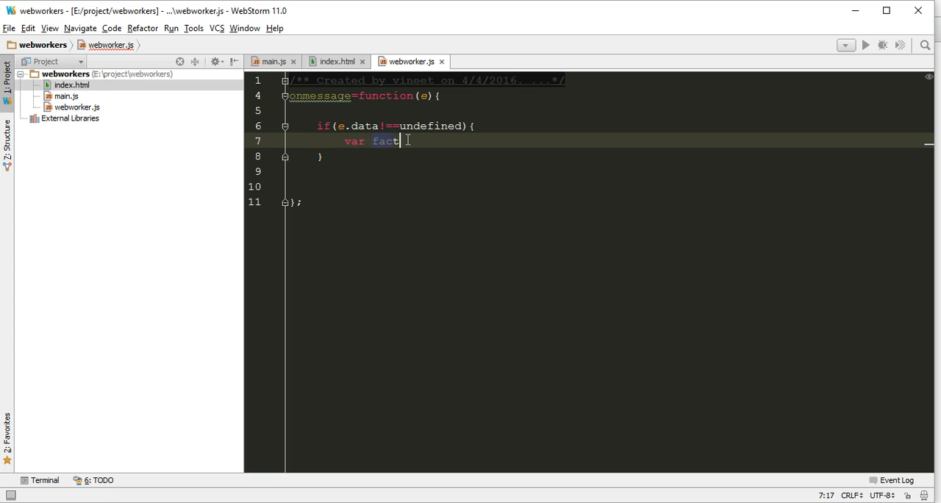
pyautogui.write('=')
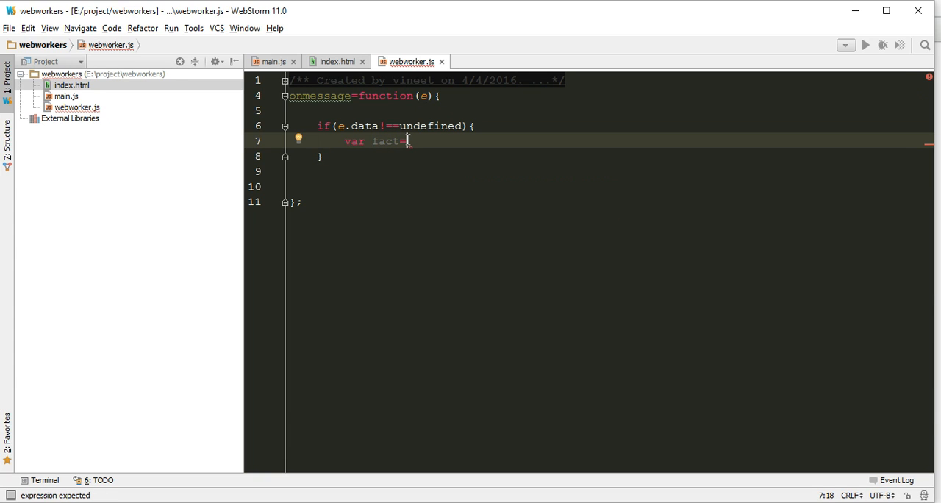
pyautogui.write('fun')
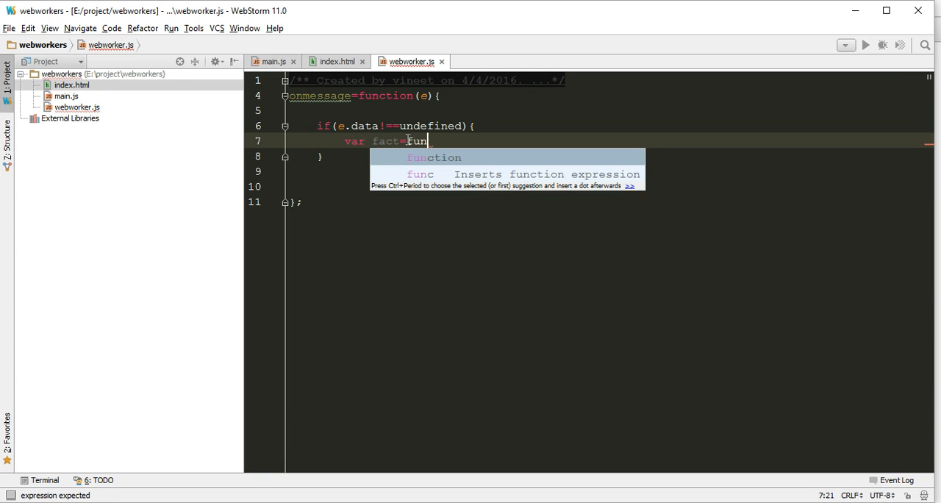
pyautogui.press('Tab')
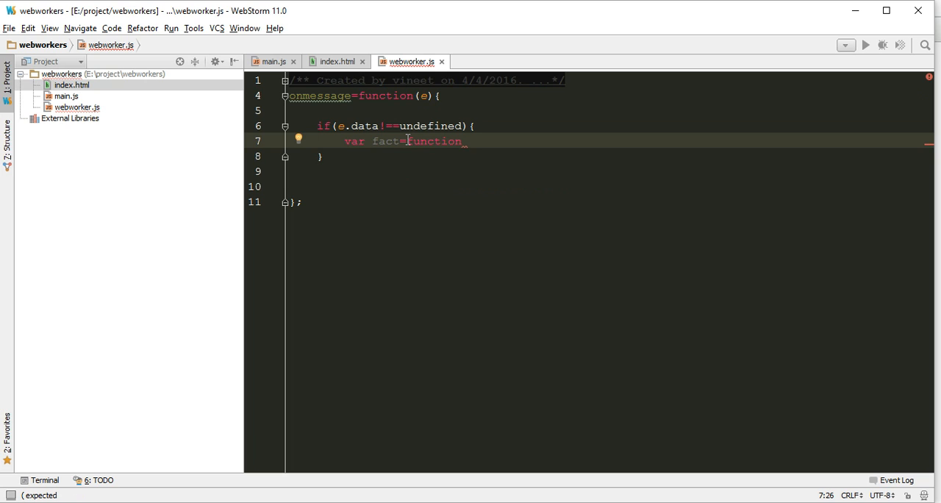
pyautogui.write('foo')
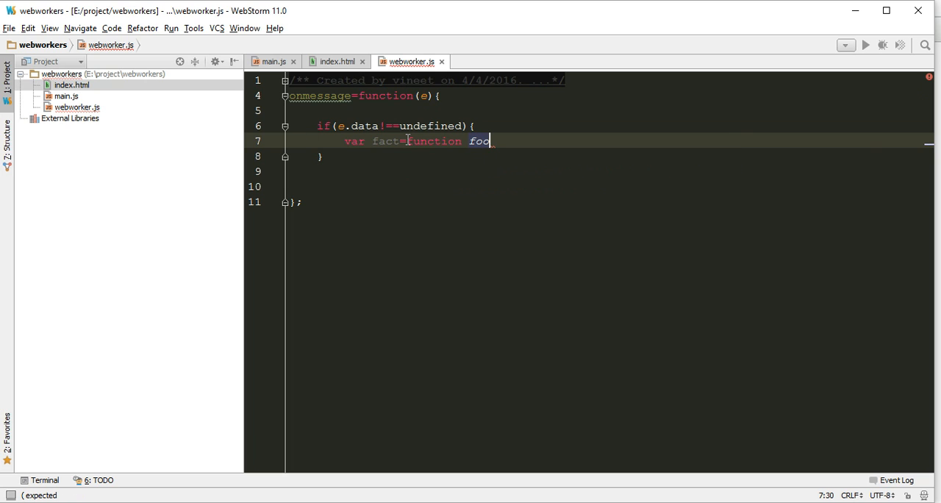
pyautogui.press('BackSpace')
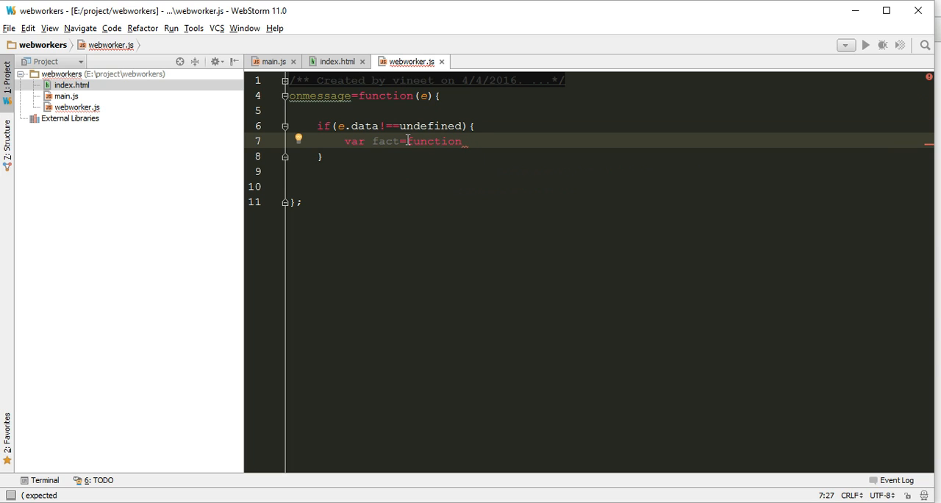
pyautogui.write('()')
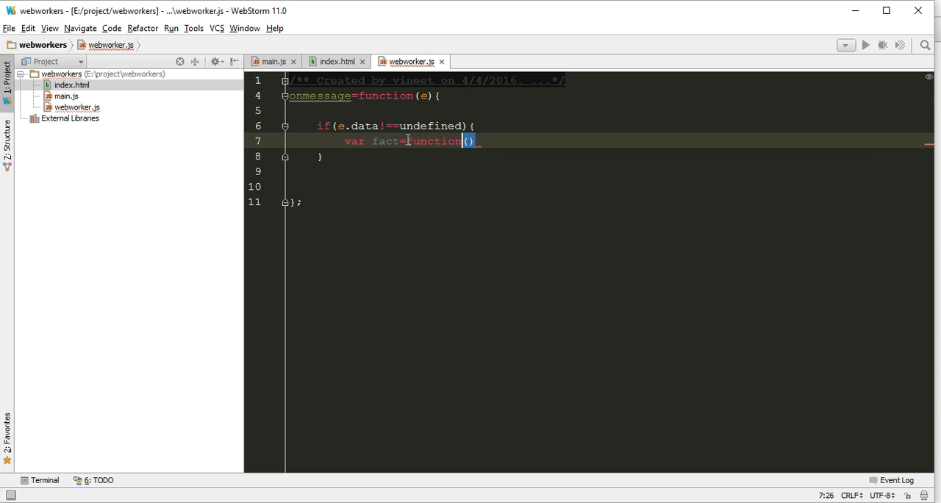
# Add the base case returning 1 when val <= 1
pyautogui.write('var')
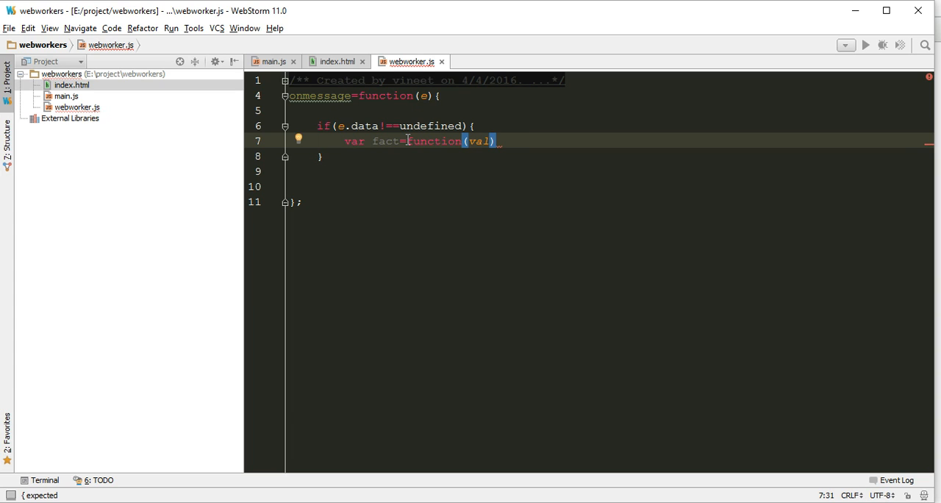
pyautogui.write('{')
pyautogui.write('if(')
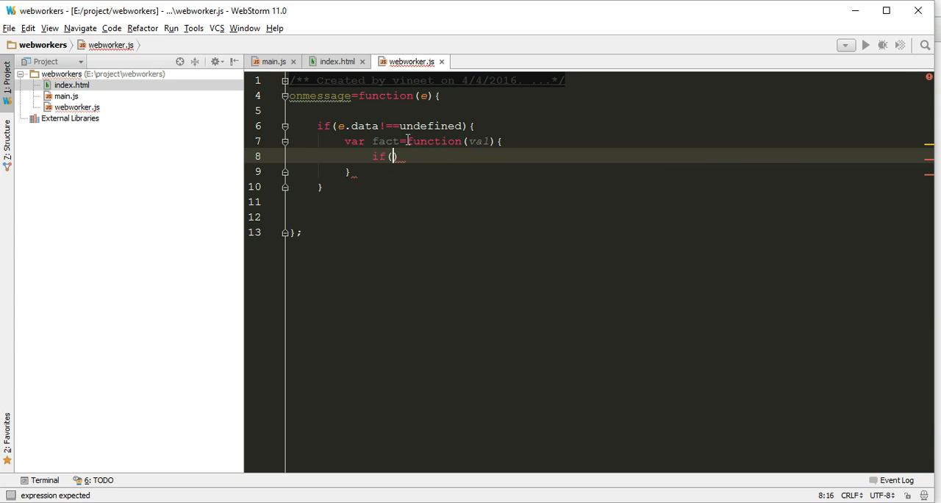
pyautogui.write('val<=1')
pyautogui.write('return')
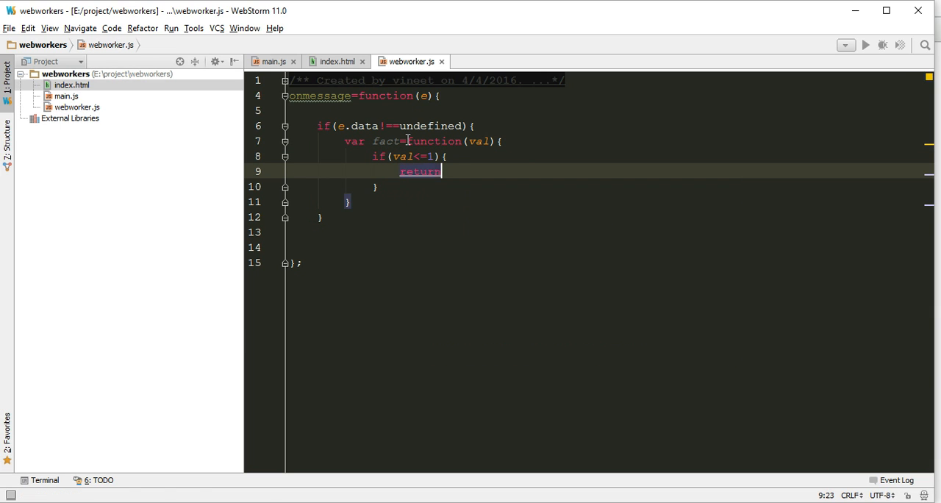
pyautogui.write('1;')
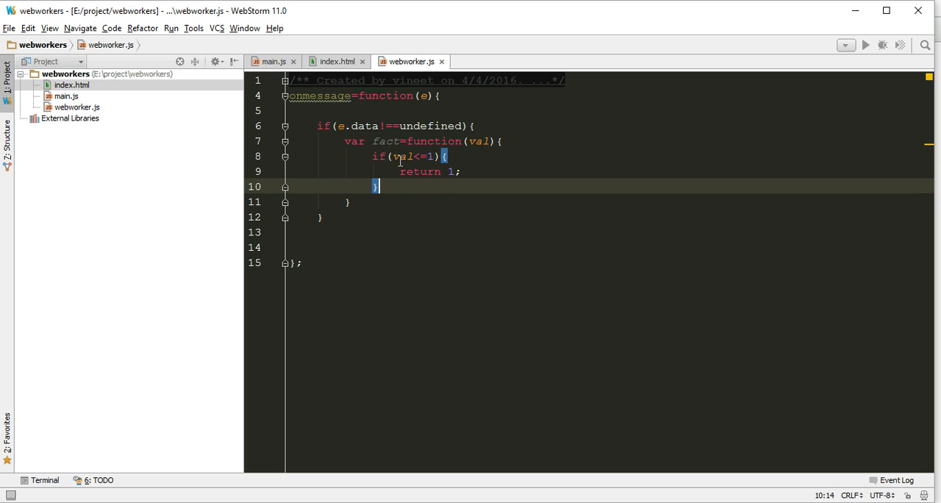
pyautogui.press('Enter')
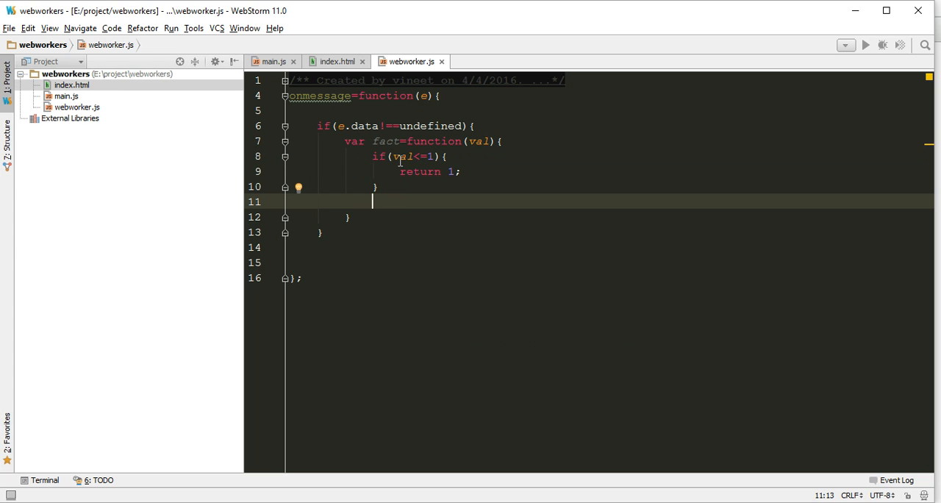
# Add the recursive return val * foo(val-1)
pyautogui.write('return')
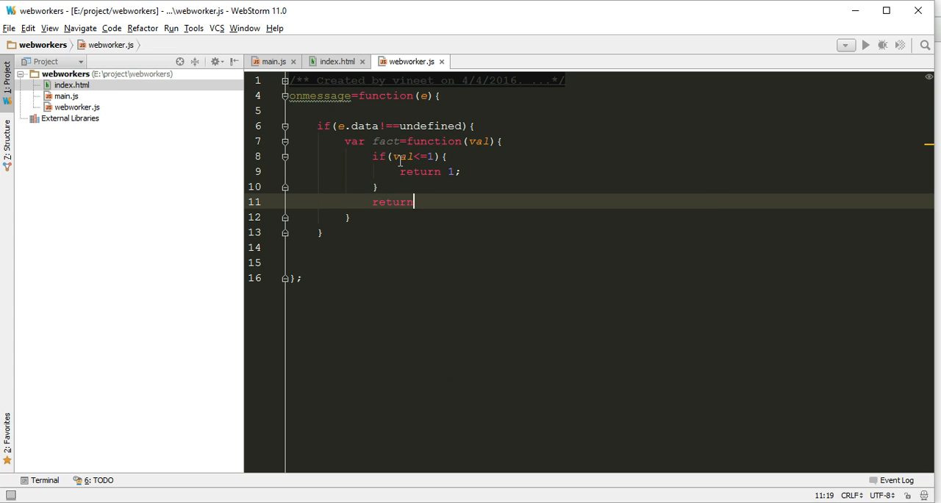
pyautogui.write('v')
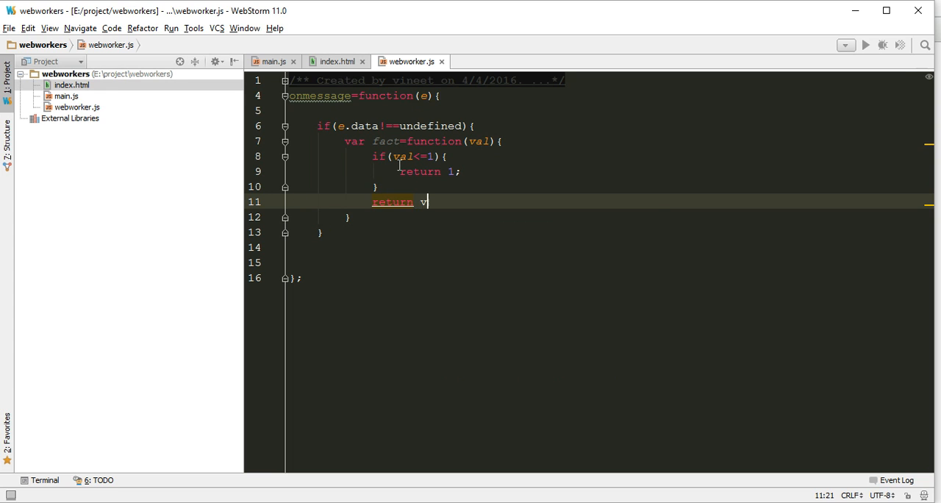
pyautogui.write('al')
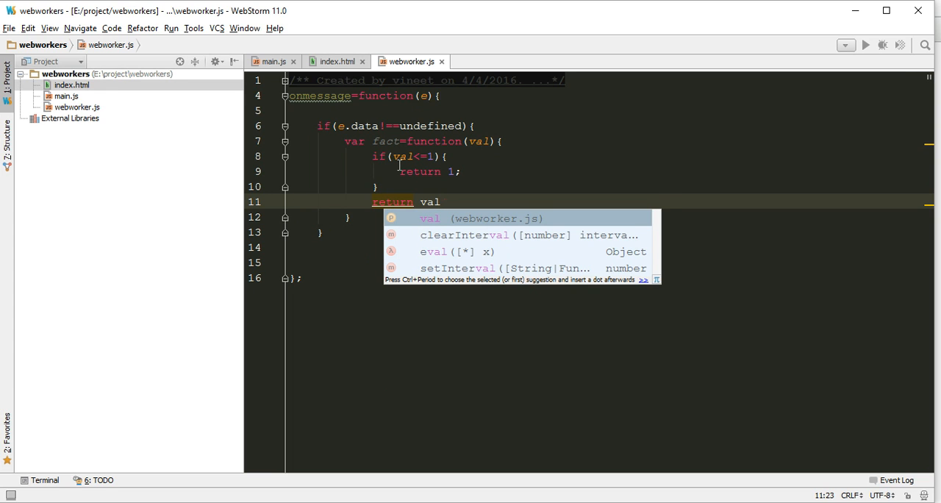
pyautogui.write('*')
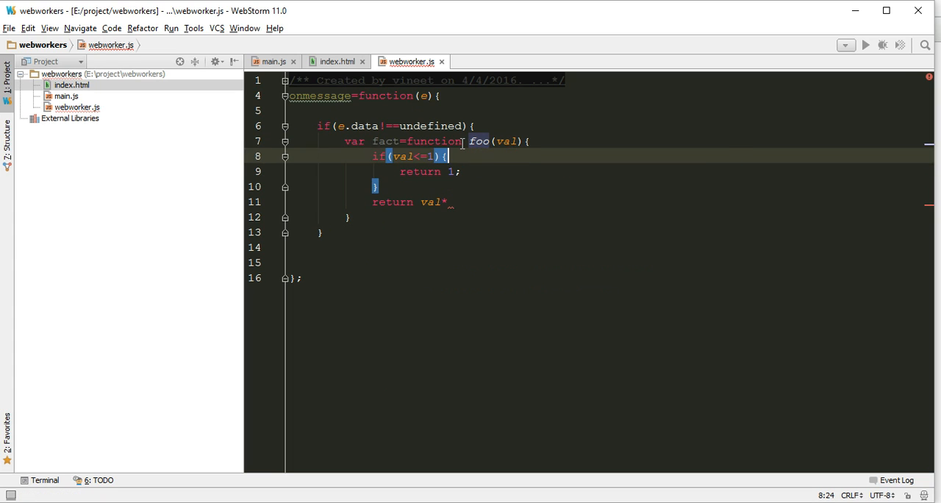
pyautogui.write('foo(')
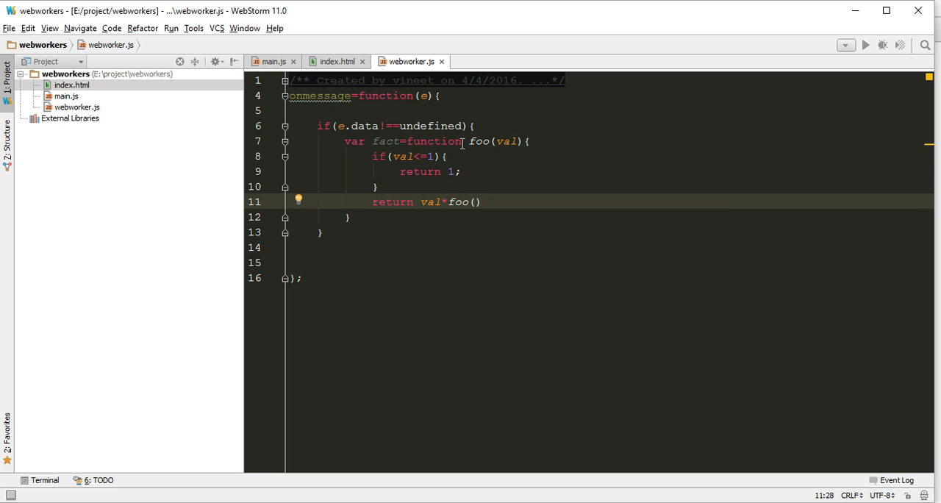
pyautogui.write('val-1')
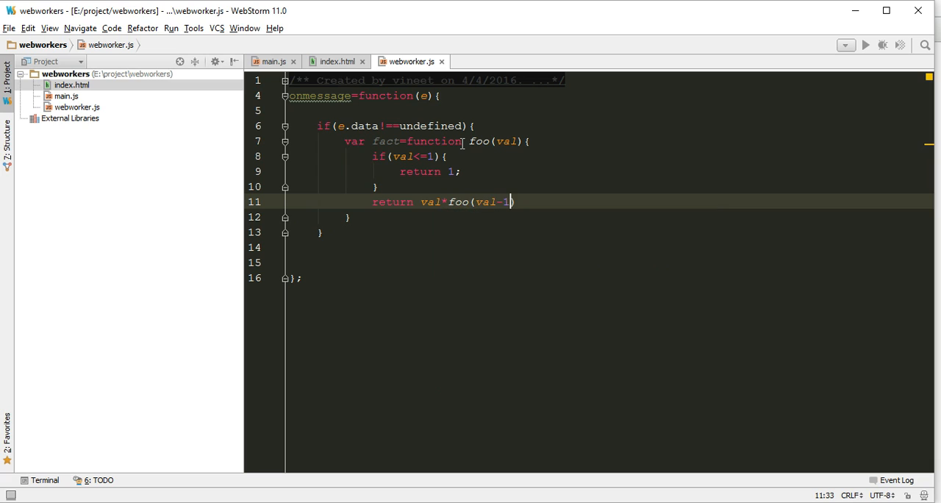
pyautogui.write(';')
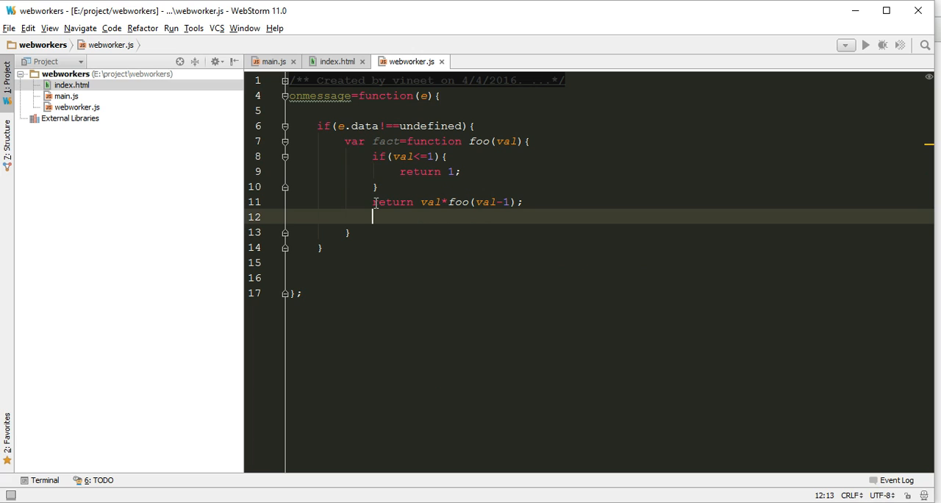
# Add a commented arguments.callee return and invoke the function immediately with e.data
pyautogui.write('//return val*foo(val-1);')
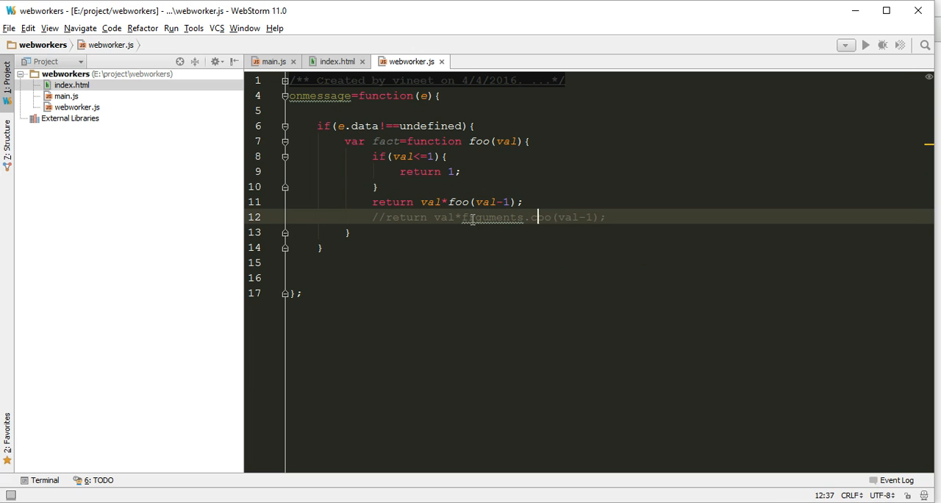
pyautogui.write('callee')
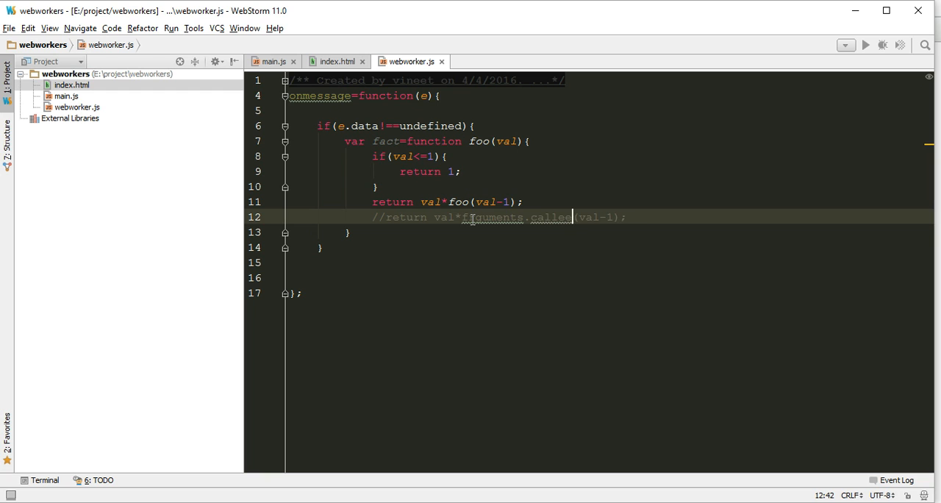
pyautogui.write('}(e.data);')
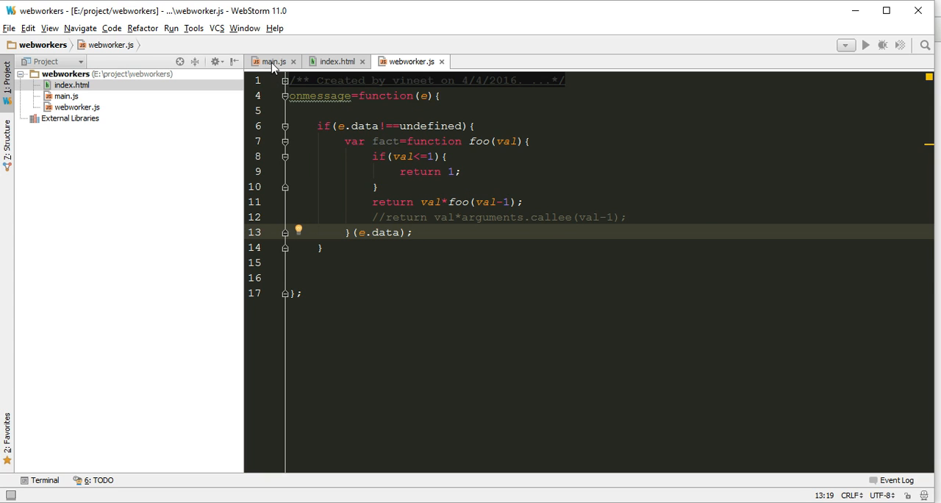
# Glance at main.js, then add postMessage(fact) after the factorial call in webworker.js
pyautogui.click(273, 61)
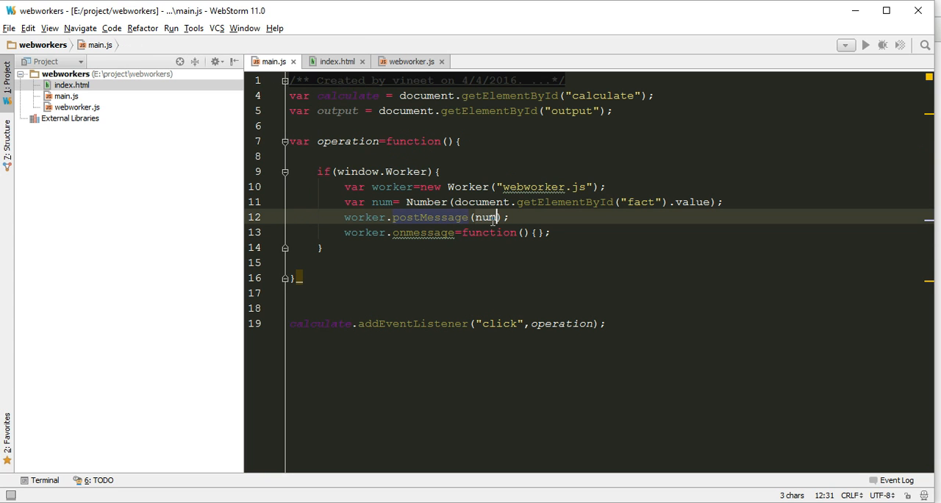
pyautogui.click(409, 61)
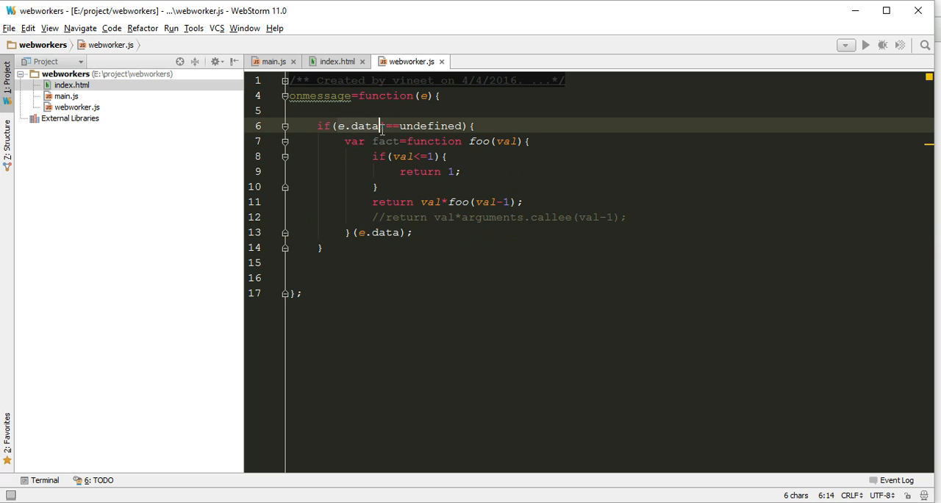
pyautogui.doubleClick(385, 232)
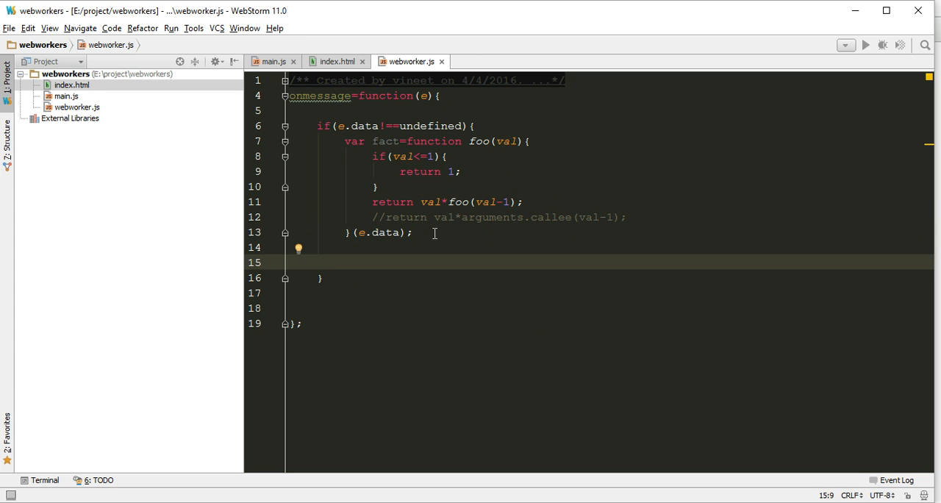
pyautogui.write('post')
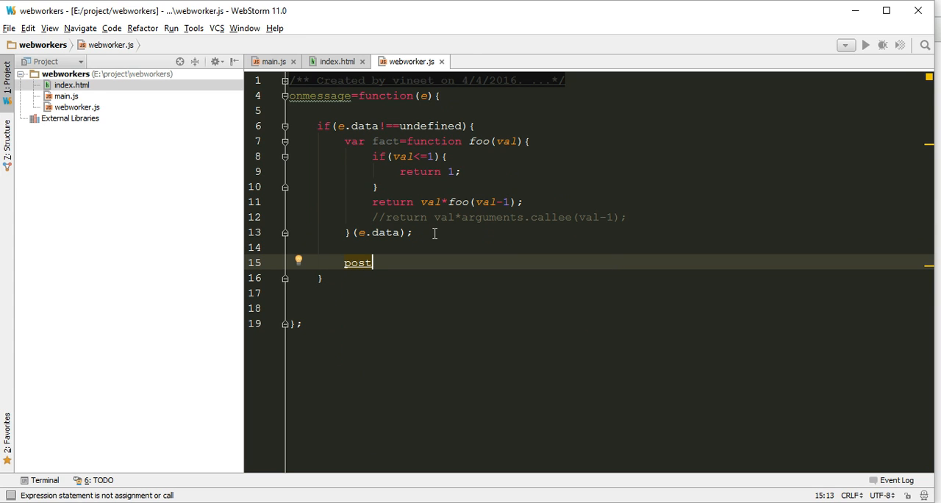
pyautogui.write('Message(fact);')
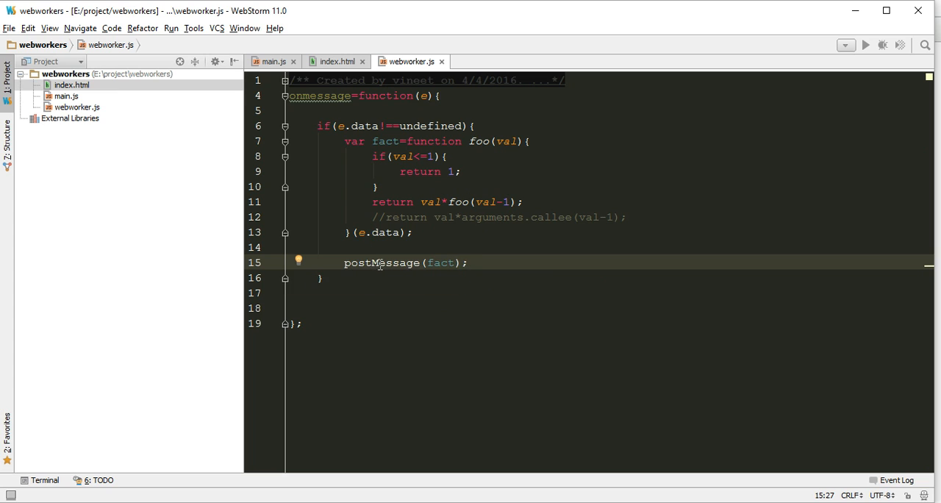
pyautogui.moveTo(381, 263)
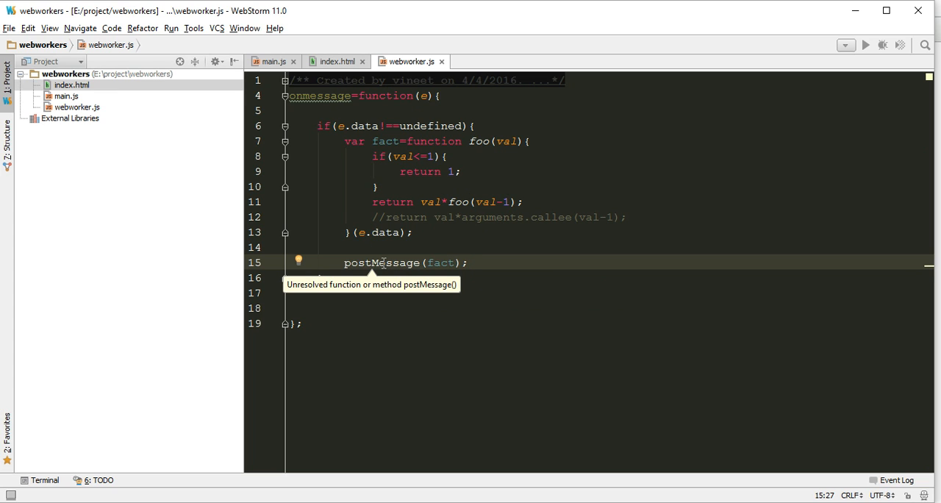
pyautogui.click(279, 61)
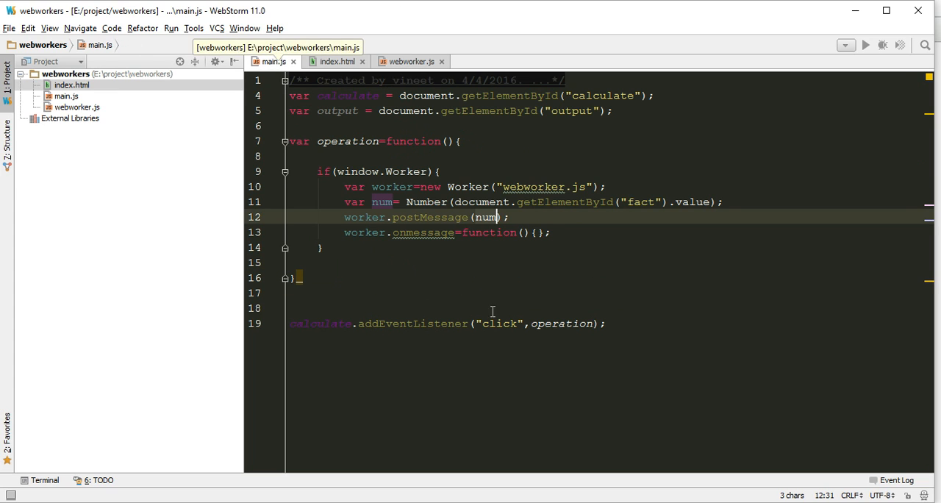
# Give worker.onmessage a parameter e and set output.innerHTML = e.data
pyautogui.click(526, 232)
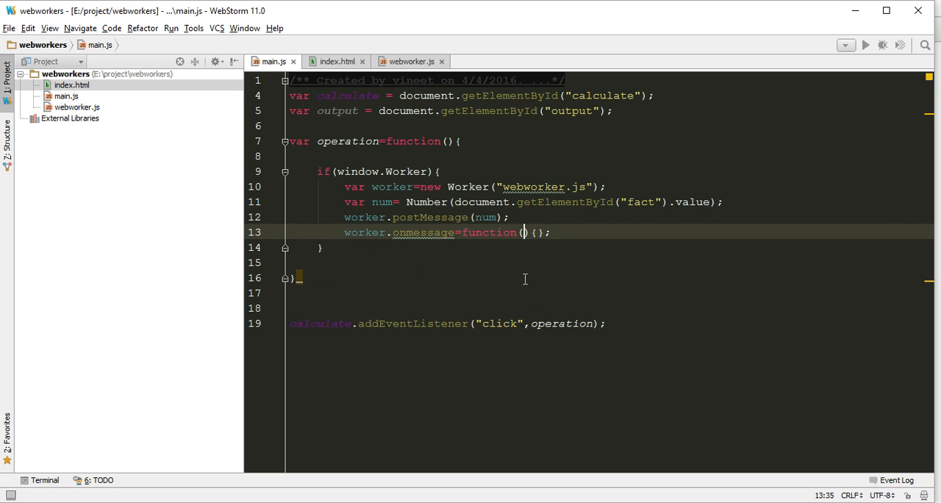
pyautogui.write('e')
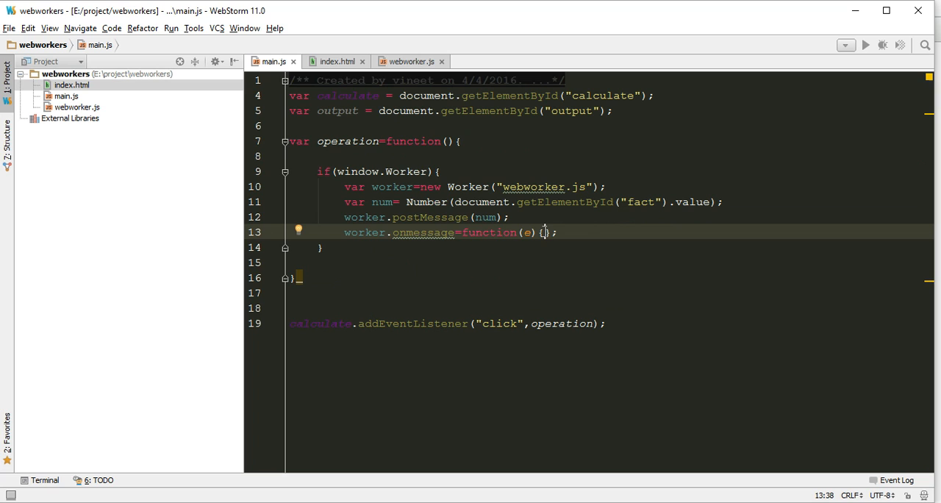
pyautogui.press('Enter')
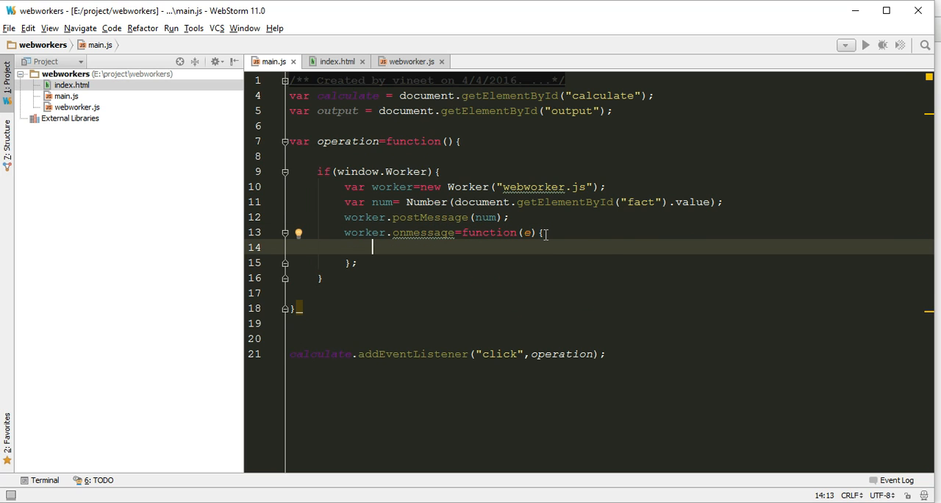
pyautogui.write('output.')
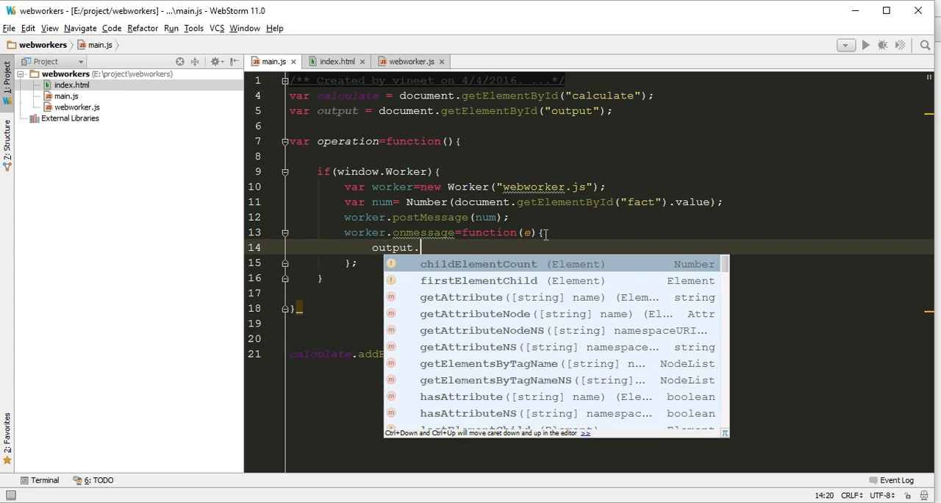
pyautogui.write('innerHTML')
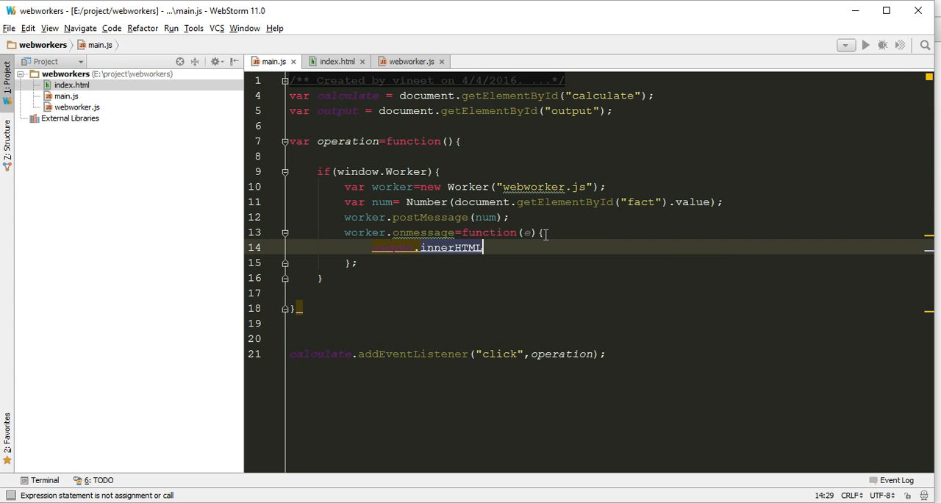
pyautogui.write('=e')
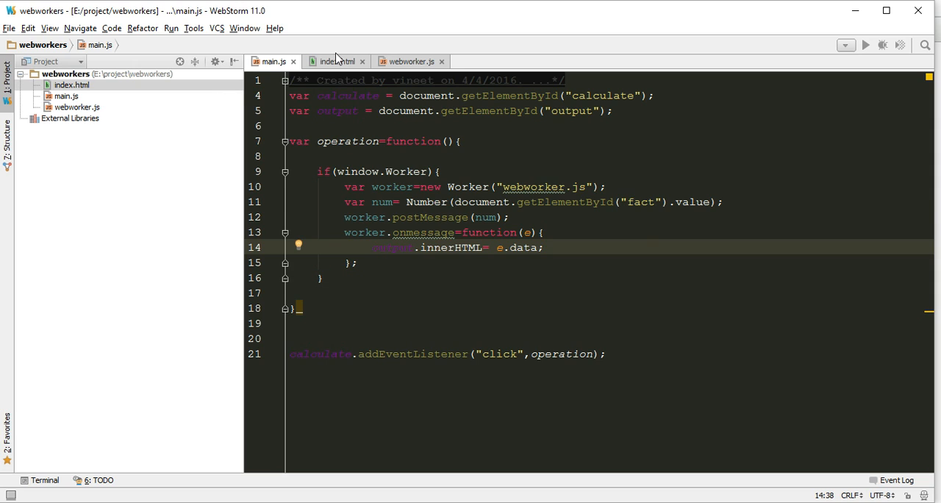
pyautogui.click(336, 61)
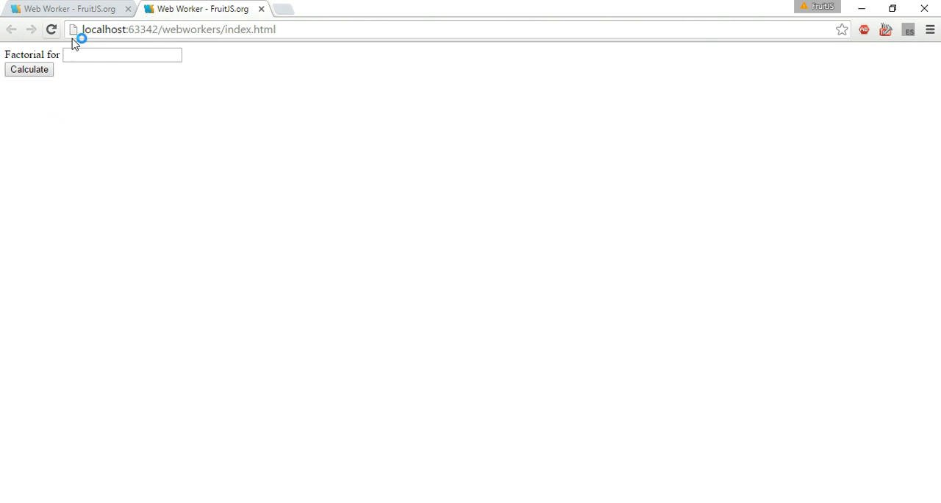
# Reload the factorial page and recalculate with 4 instead of 5, getting 24
pyautogui.click(103, 57)
pyautogui.write('5')
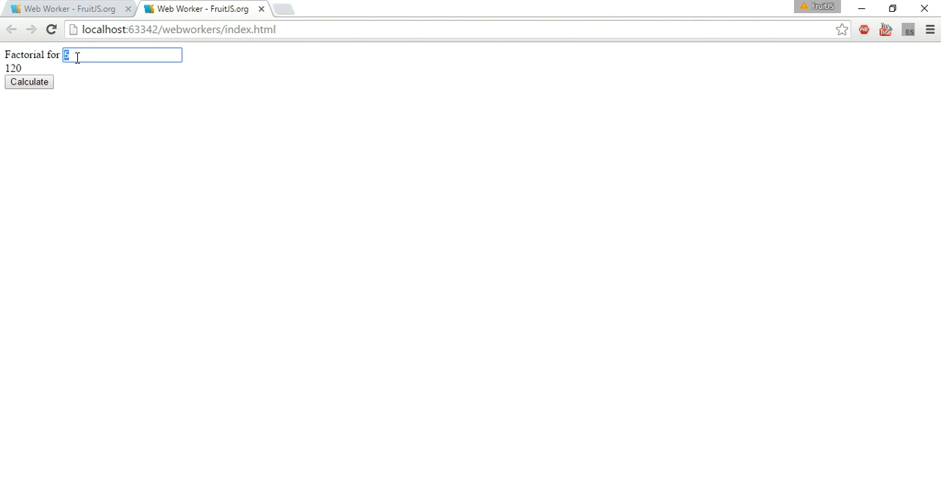
pyautogui.moveTo(59, 71)
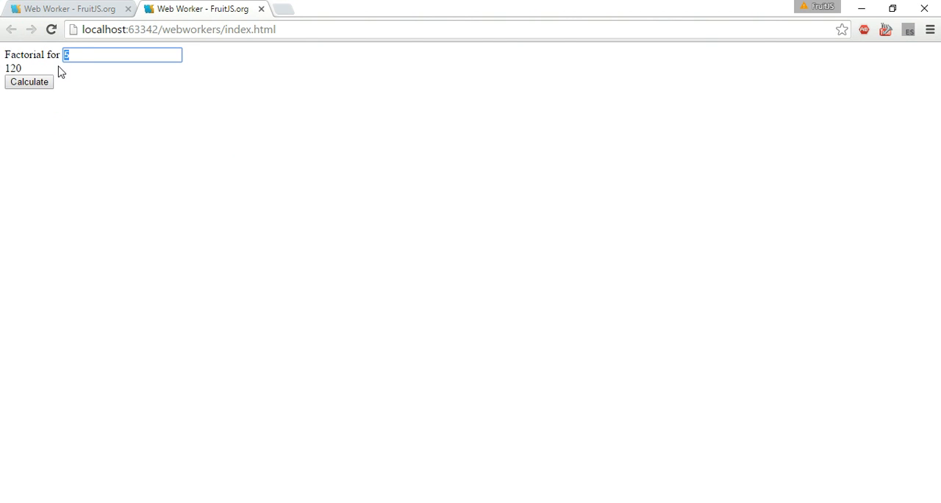
pyautogui.press('Backspace')
pyautogui.write('4')
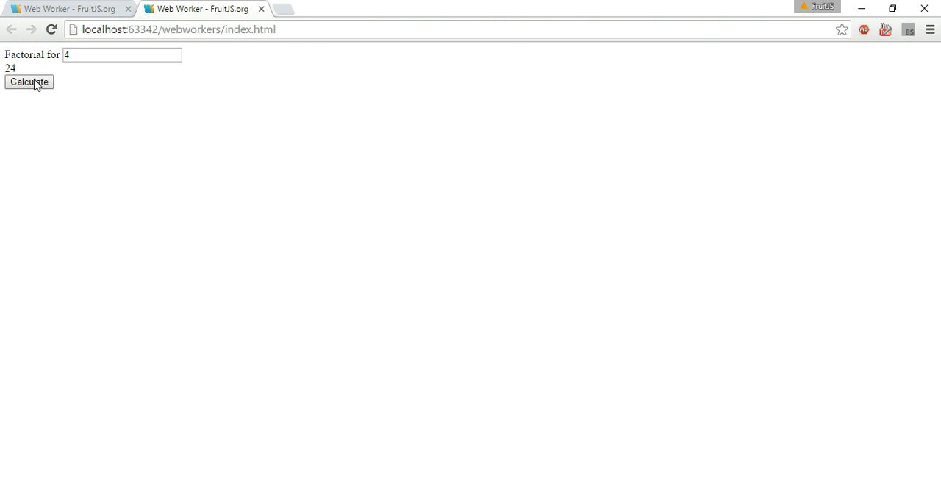
pyautogui.moveTo(104, 123)
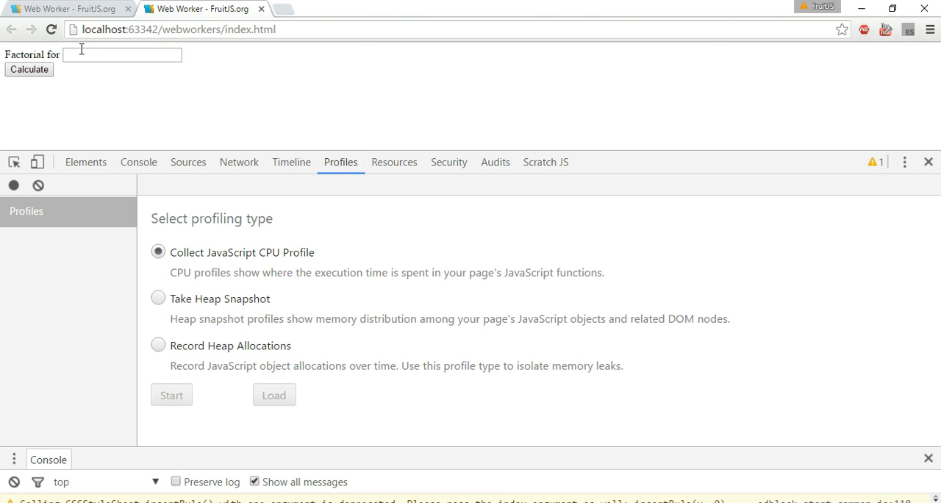
# Record a CPU profile computing factorial of 5 and select worker.onmessage in Profile 1
pyautogui.click(12, 185)
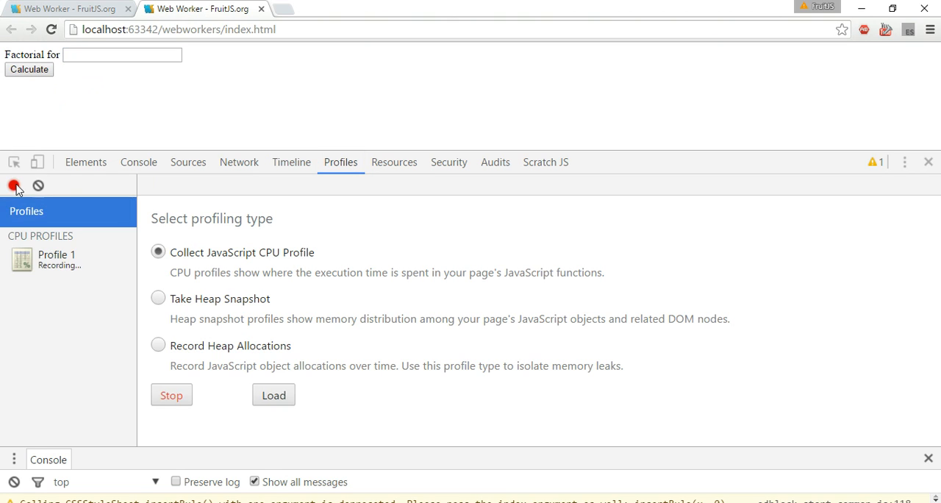
pyautogui.write('5')
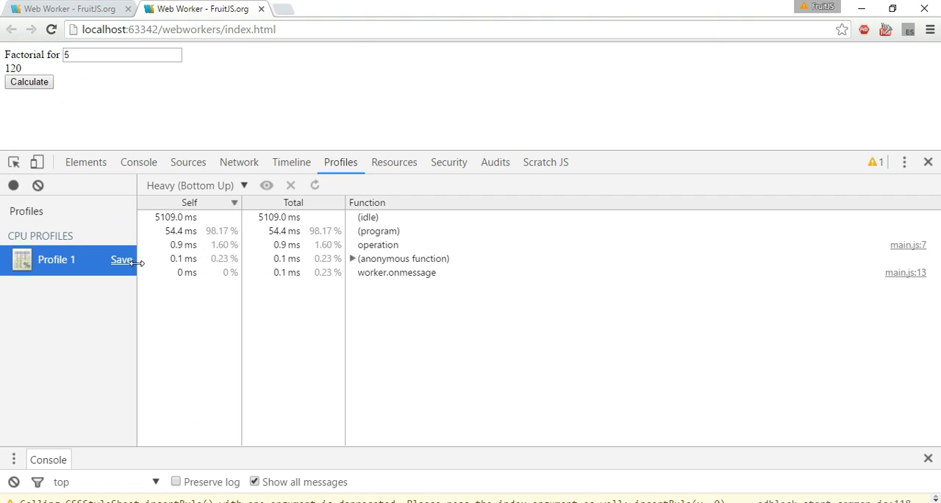
pyautogui.click(397, 273)
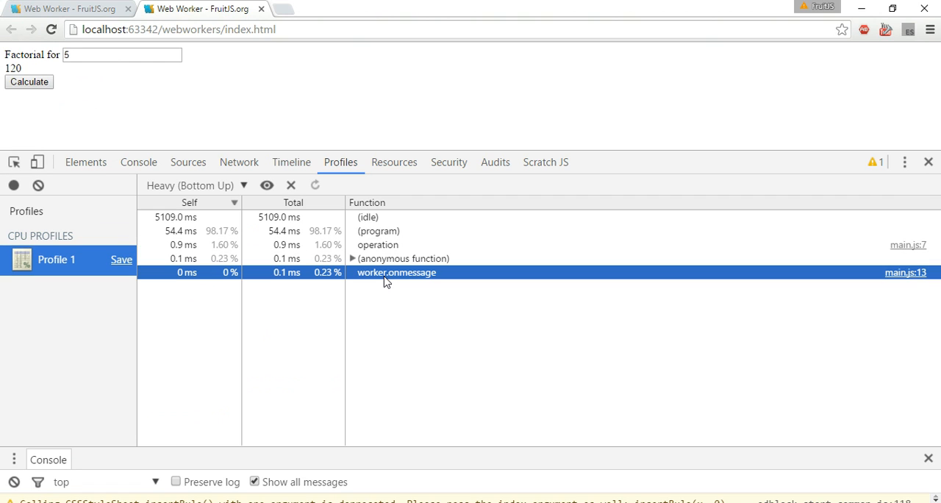
pyautogui.moveTo(301, 276)
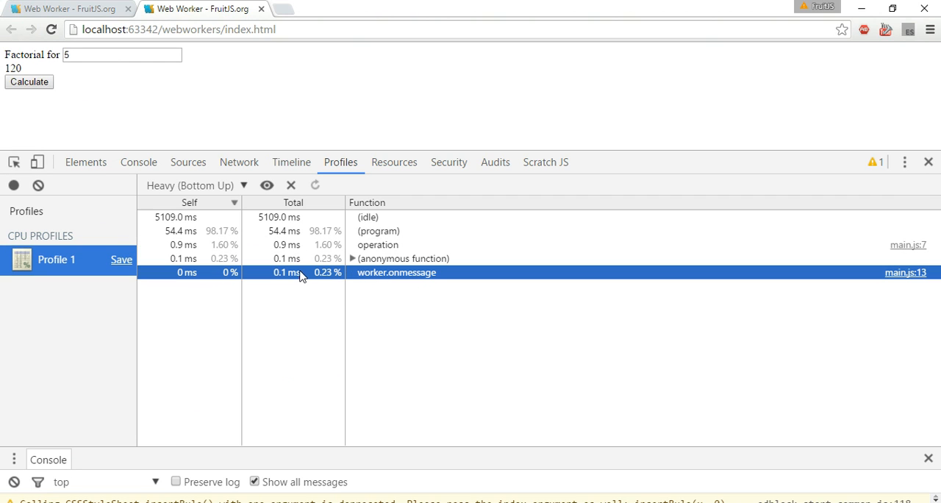
pyautogui.moveTo(298, 277)
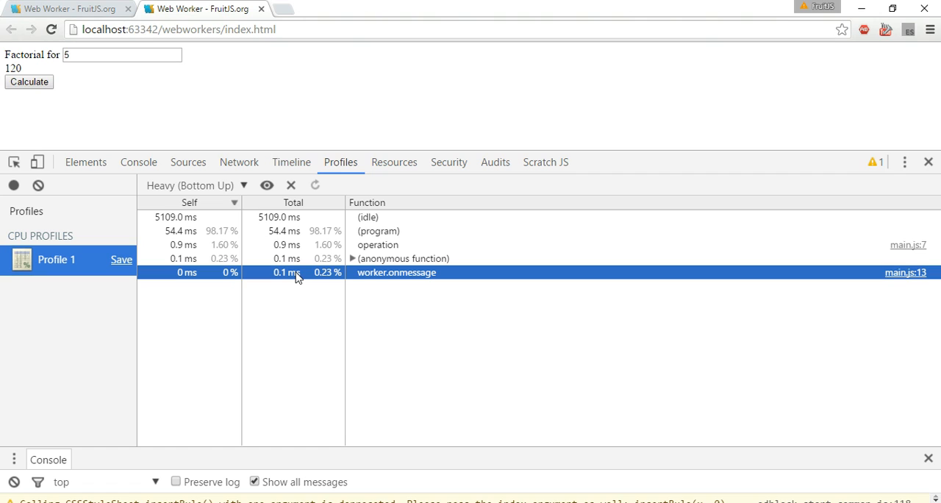
pyautogui.moveTo(386, 254)
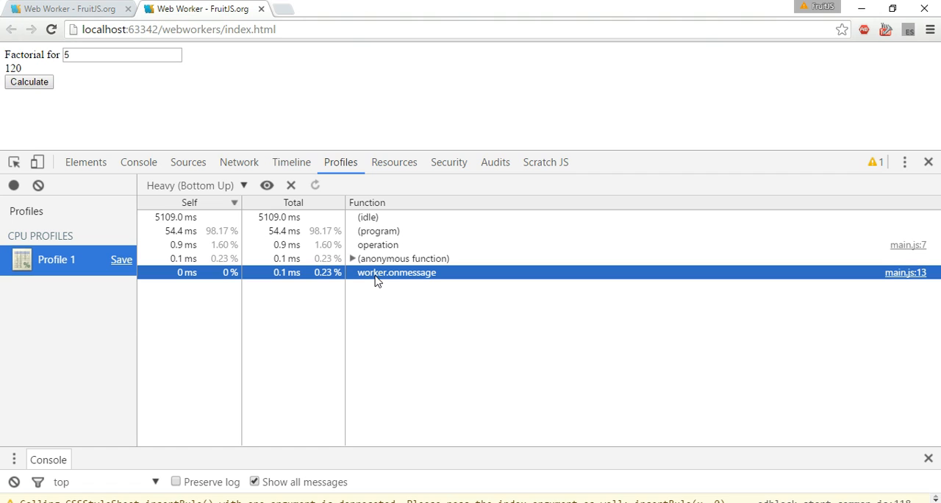
pyautogui.moveTo(428, 275)
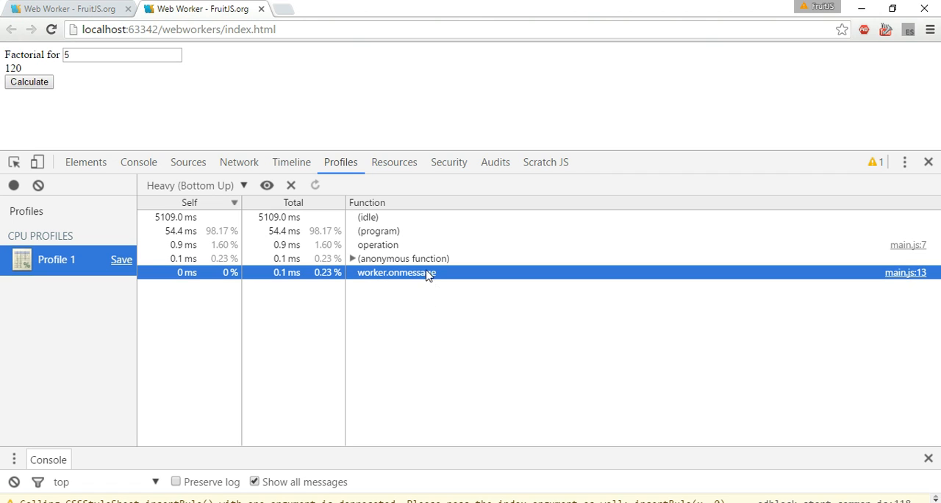